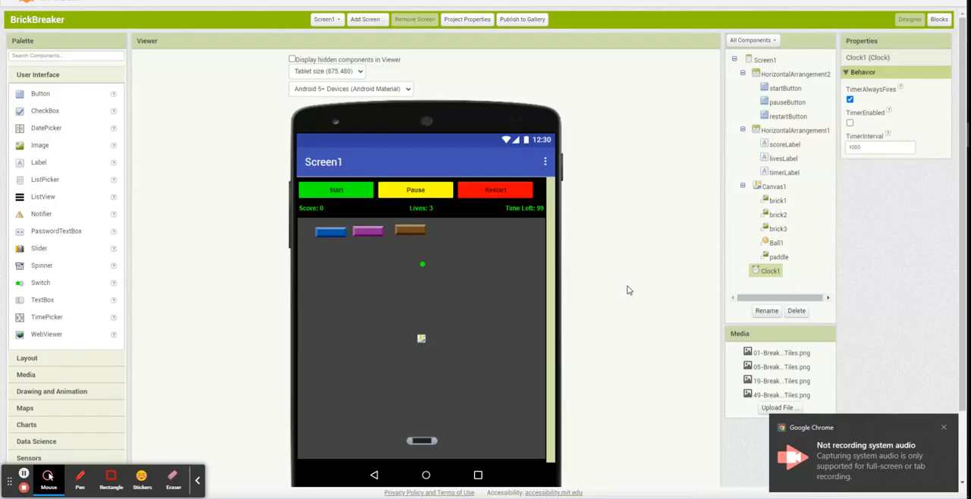
mouse_move(604, 248)
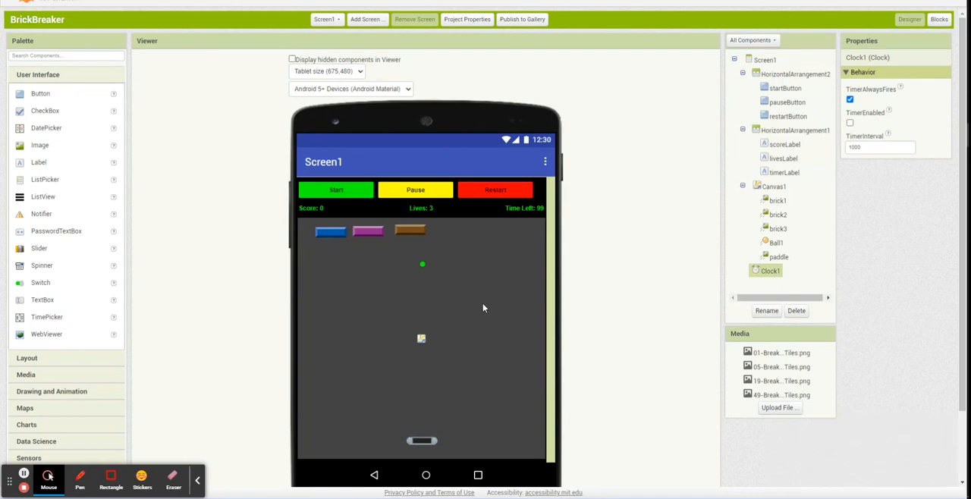
Step: Switch Screen1 to the Blocks editor and browse the brick1 event blocks
scroll("down", 3)
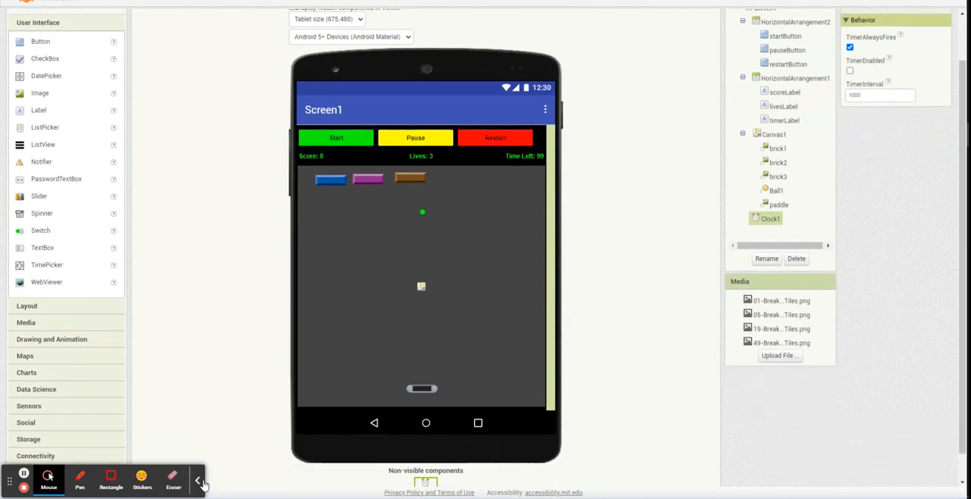
left_click(197, 480)
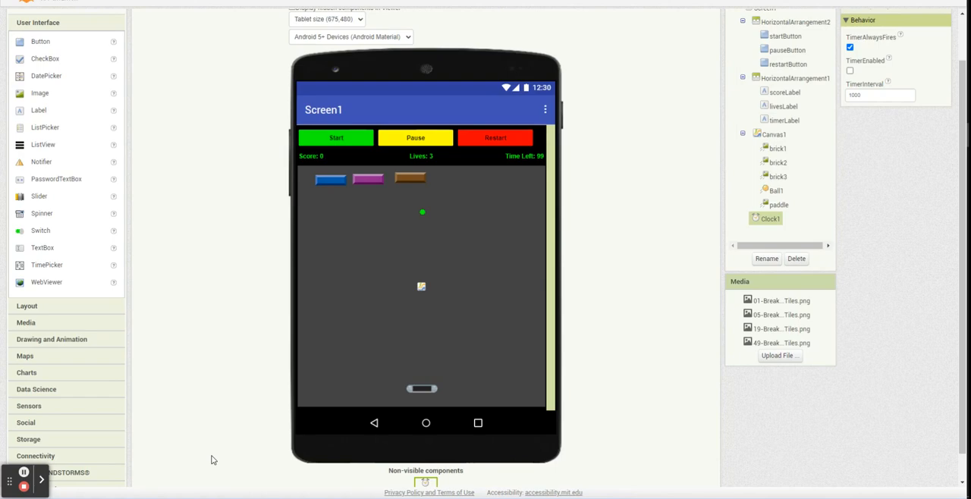
mouse_move(407, 214)
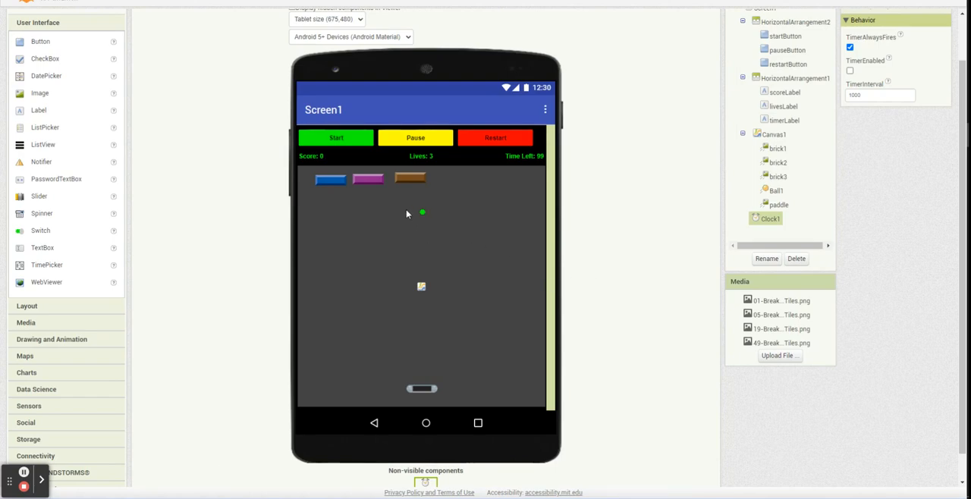
mouse_move(370, 187)
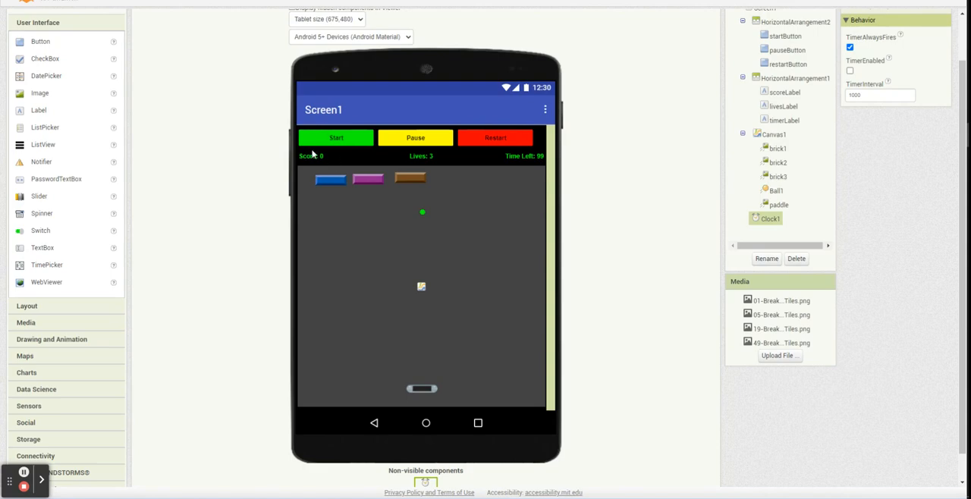
mouse_move(462, 132)
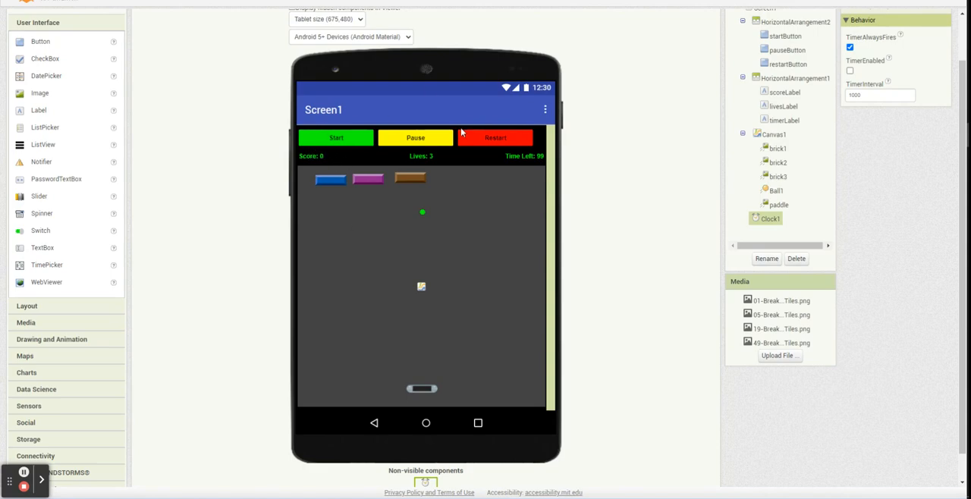
scroll("up", 3)
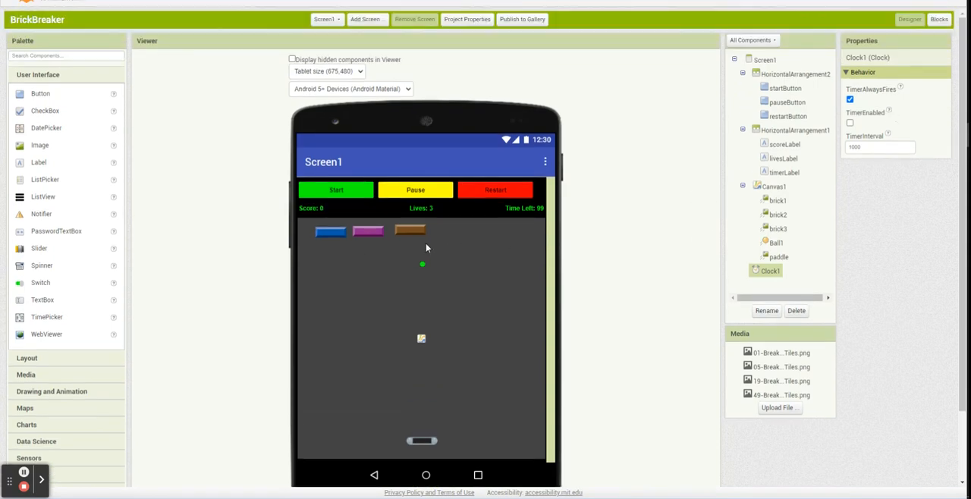
mouse_move(725, 248)
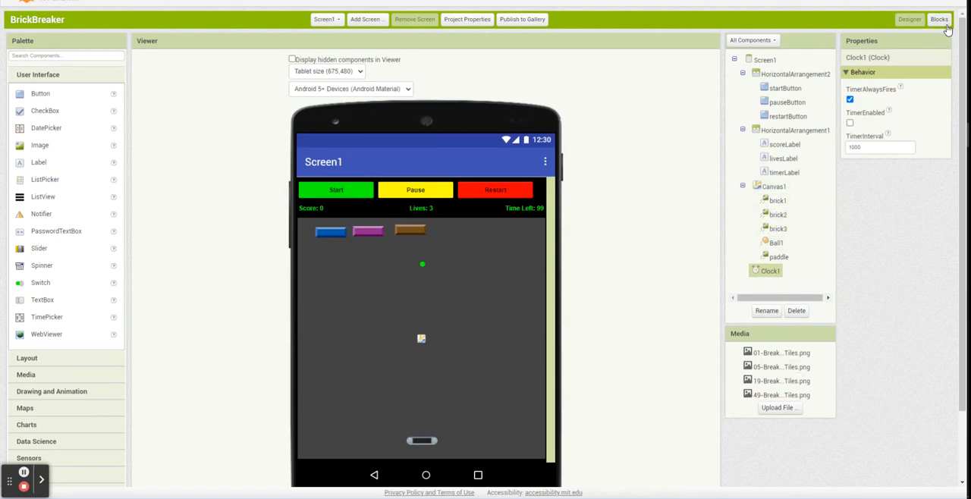
left_click(939, 19)
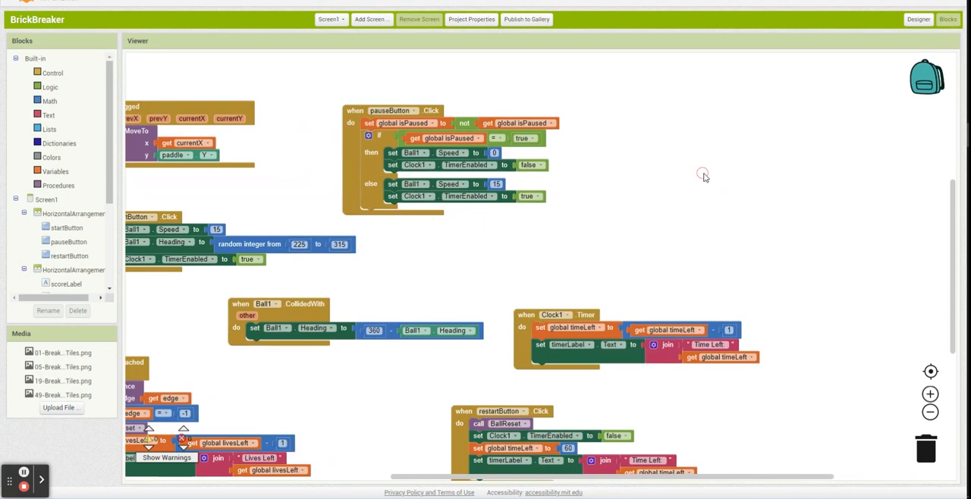
scroll("down", 3)
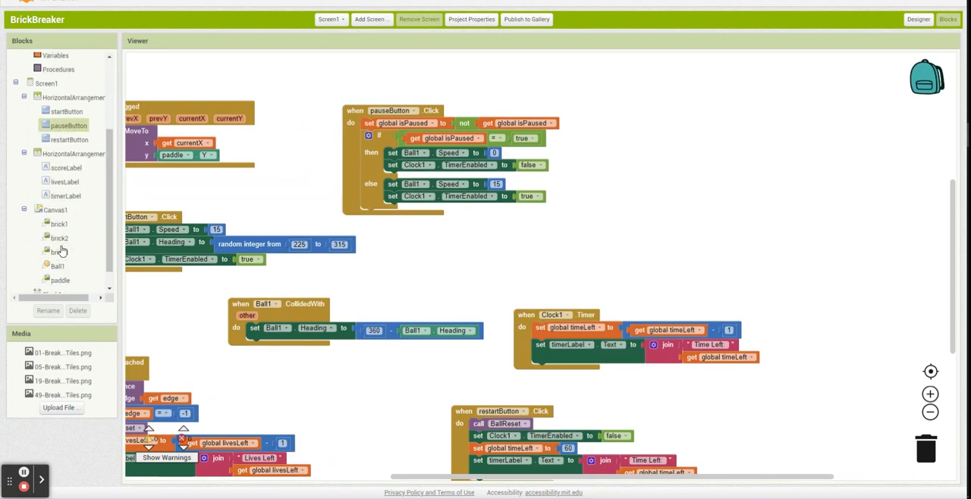
left_click(59, 203)
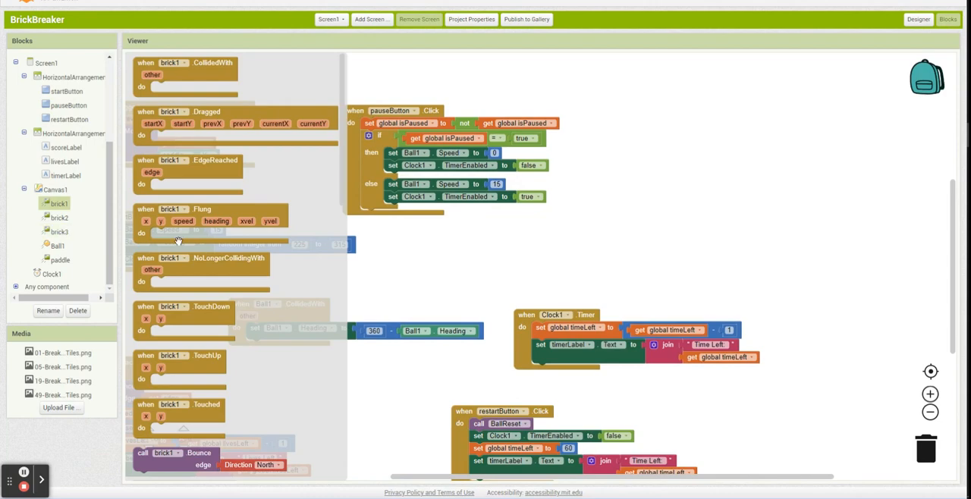
mouse_move(495, 276)
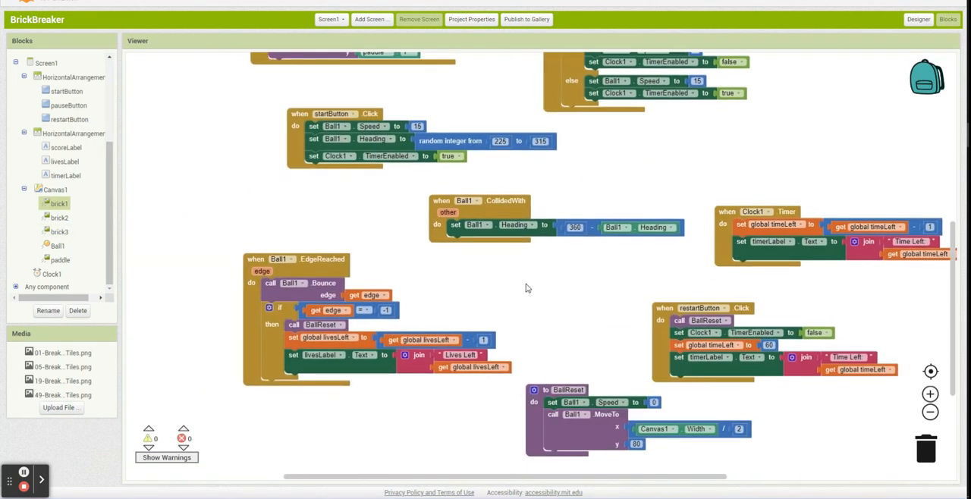
left_click(59, 203)
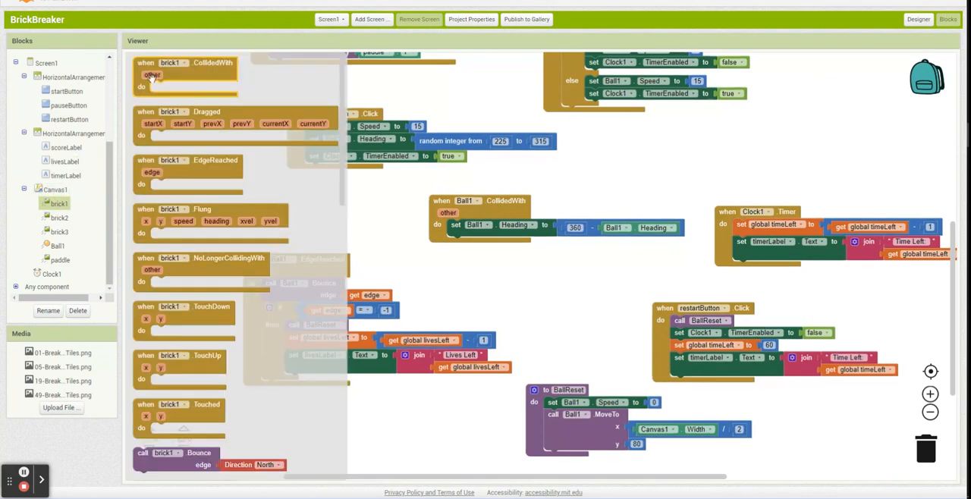
mouse_move(203, 16)
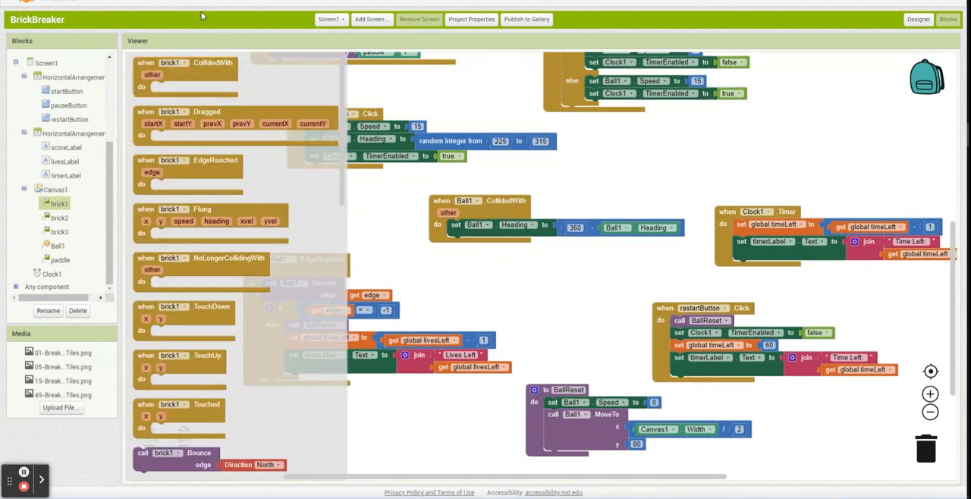
mouse_move(91, 231)
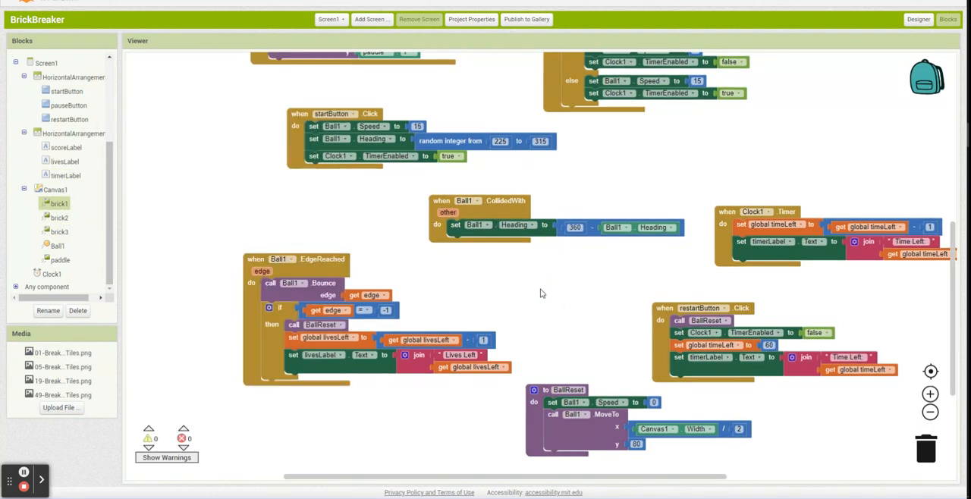
mouse_move(556, 283)
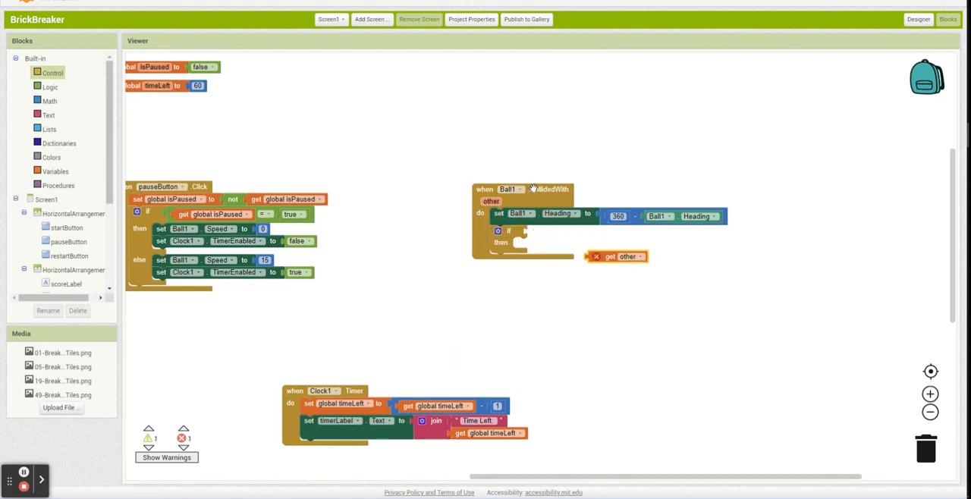
Step: In Ball1.CollidedWith, test other = brick1 and set brick1 Enabled and Visible to false
left_click(622, 255)
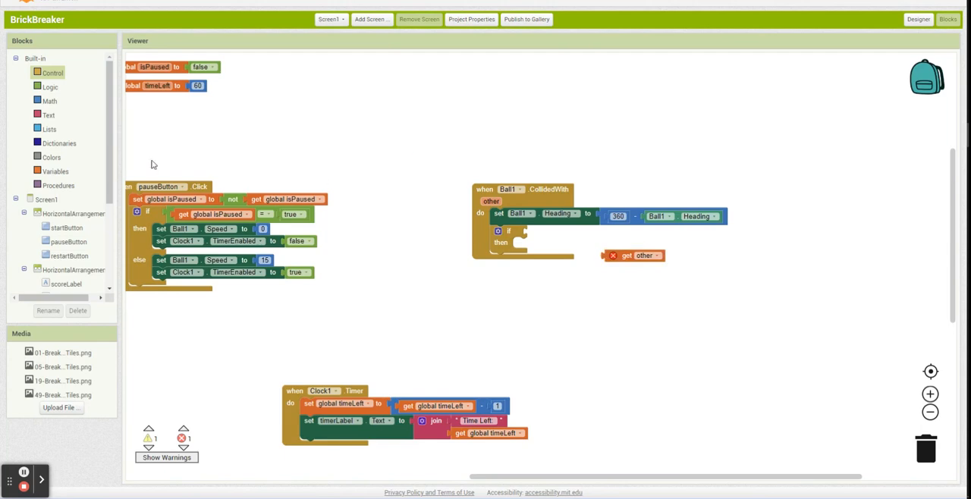
left_click(49, 100)
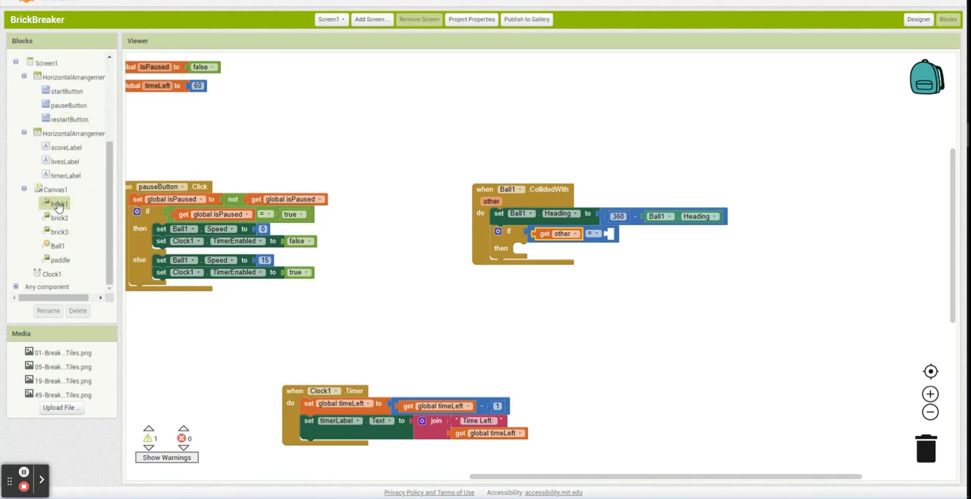
left_click(59, 203)
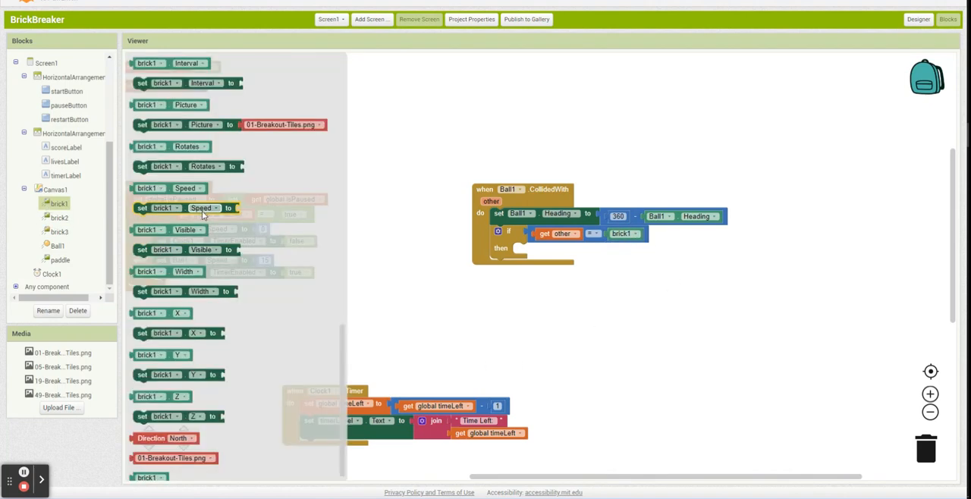
scroll("up", 3)
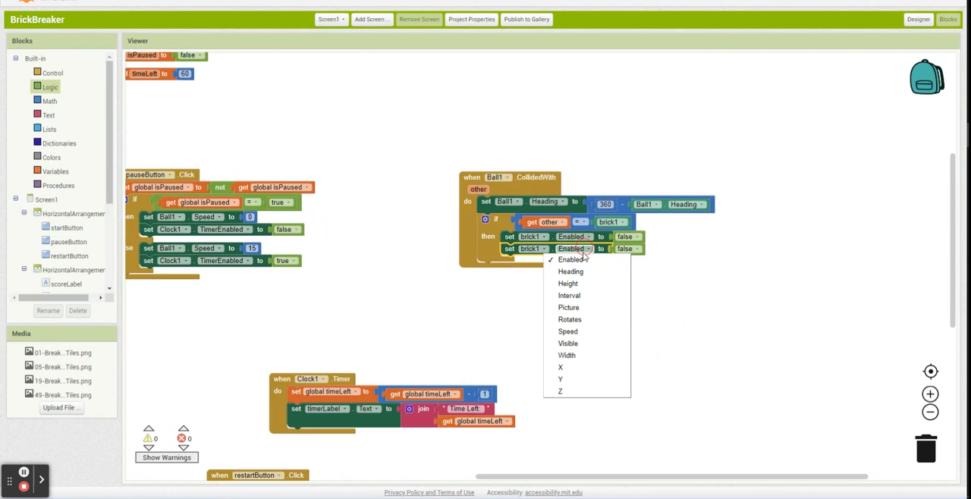
left_click(567, 343)
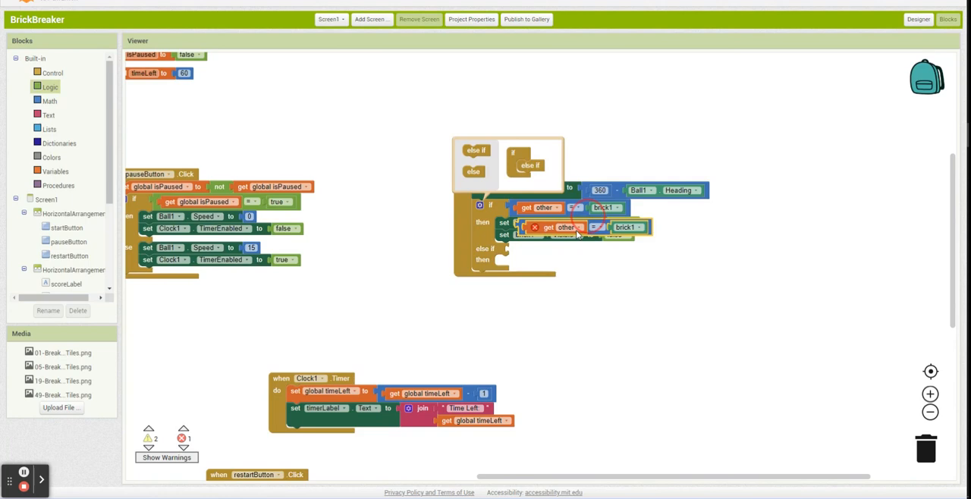
left_click(633, 251)
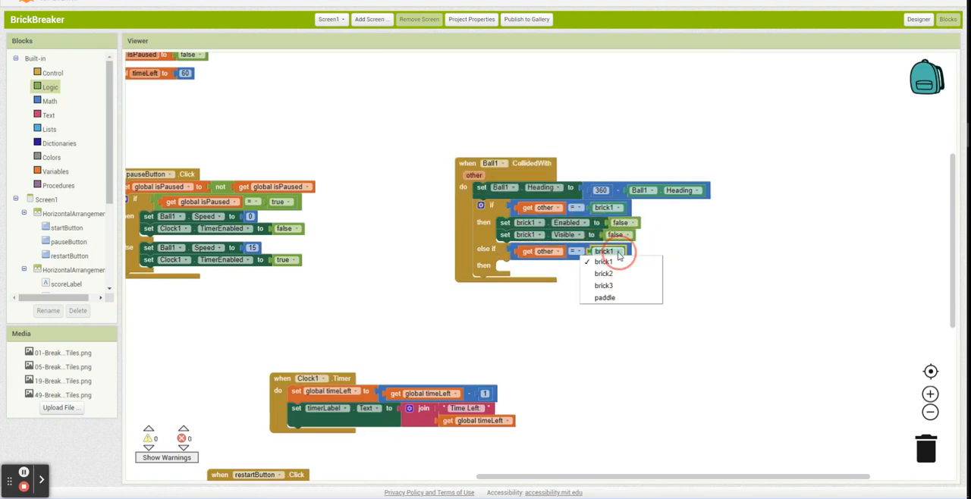
left_click(604, 273)
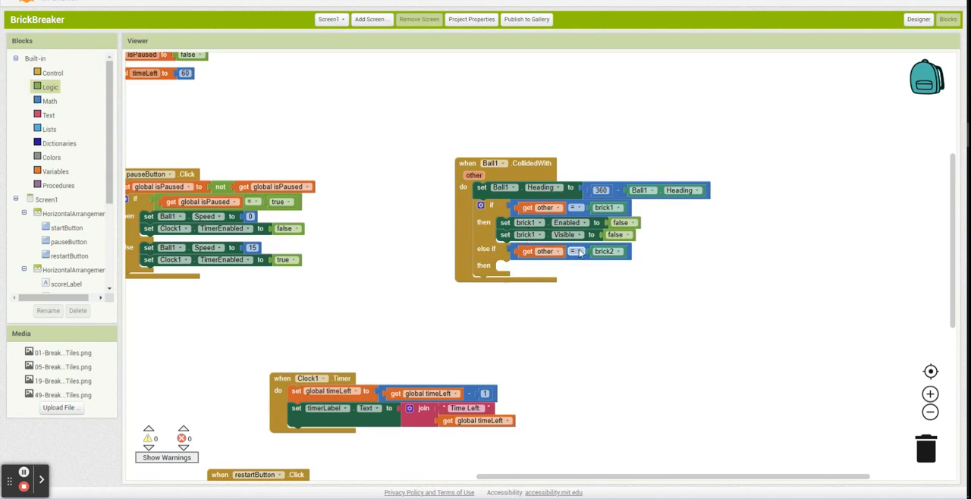
left_click_drag(577, 252, 907, 452)
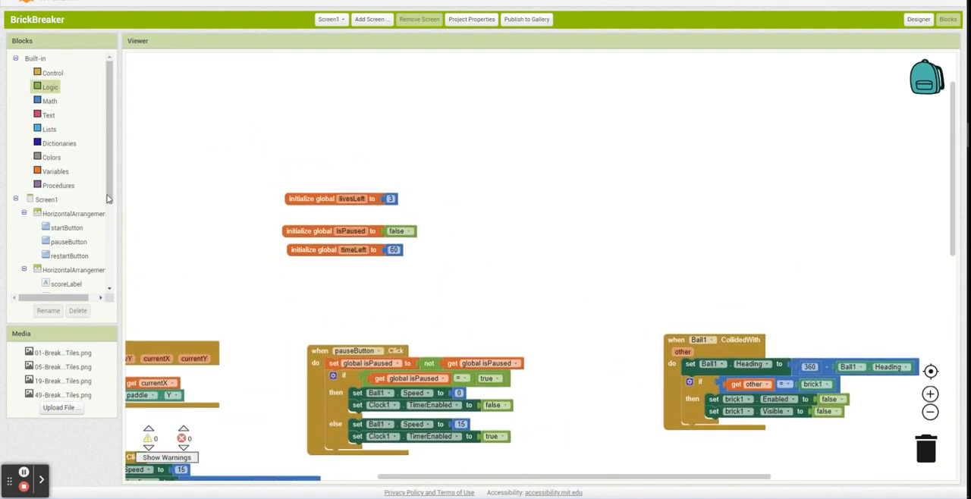
Step: Initialize global brickList as a make-a-list block holding the brick components
left_click(55, 170)
type("brickList")
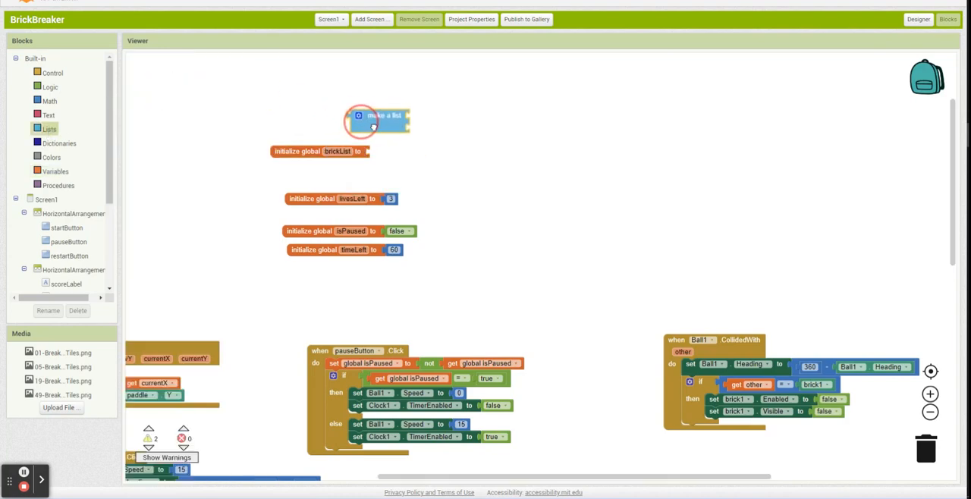
left_click(49, 129)
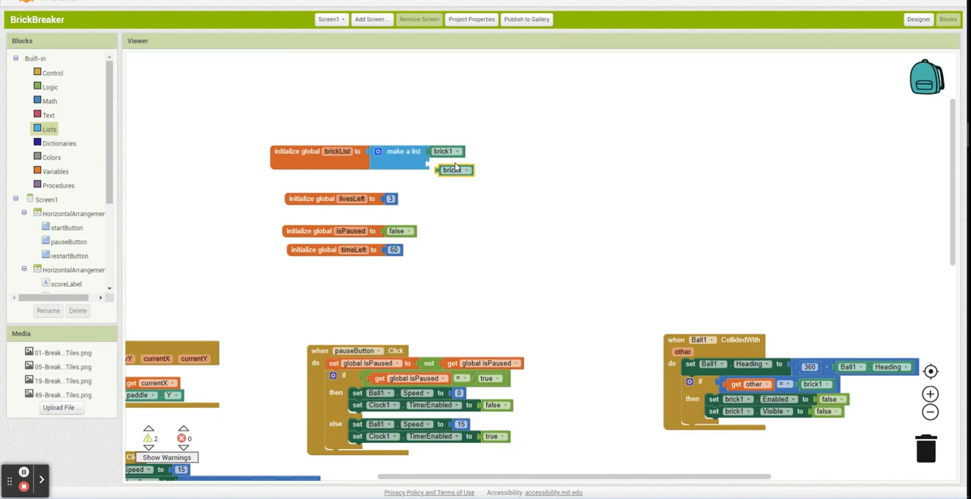
left_click(378, 152)
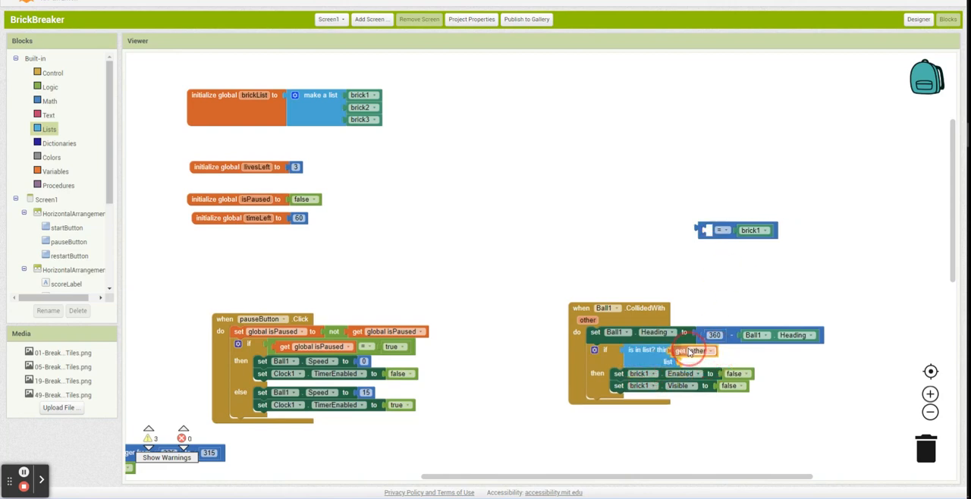
Step: Fill the 'is in list?' condition with get other and global brickList
left_click_drag(694, 351, 533, 265)
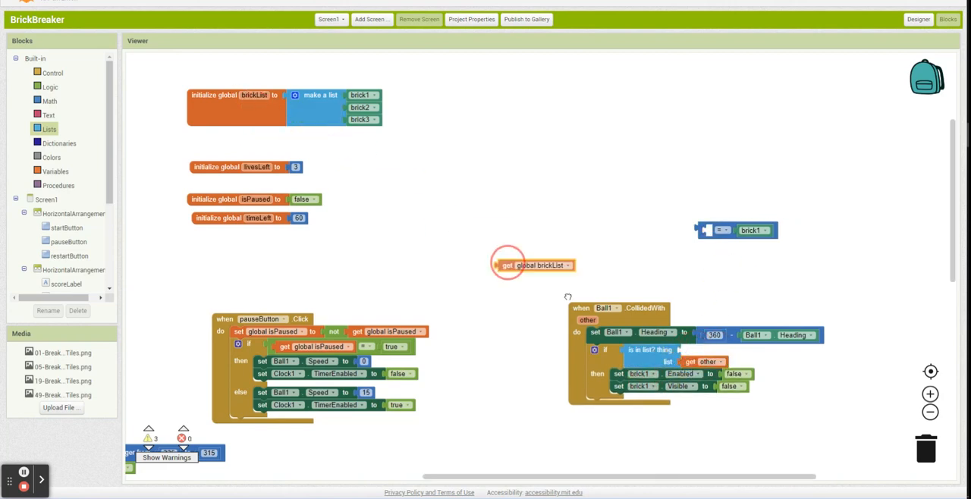
left_click_drag(531, 265, 719, 349)
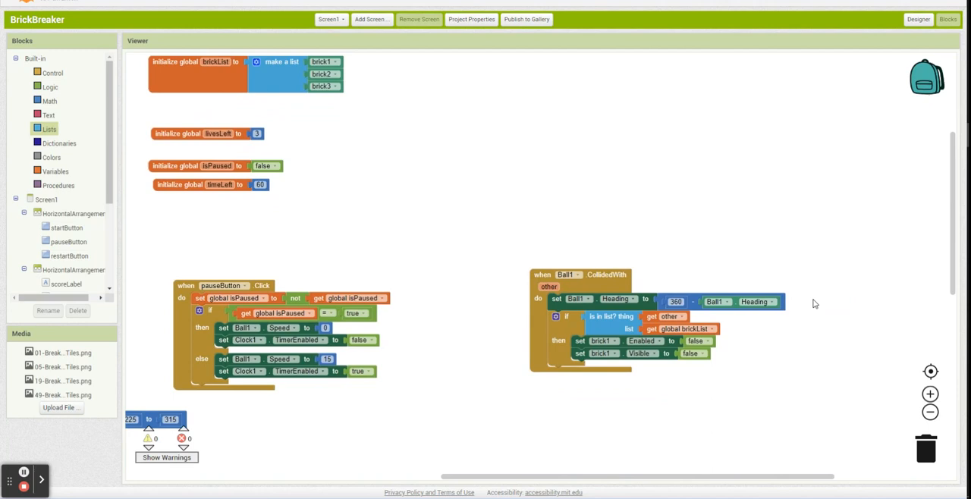
mouse_move(721, 233)
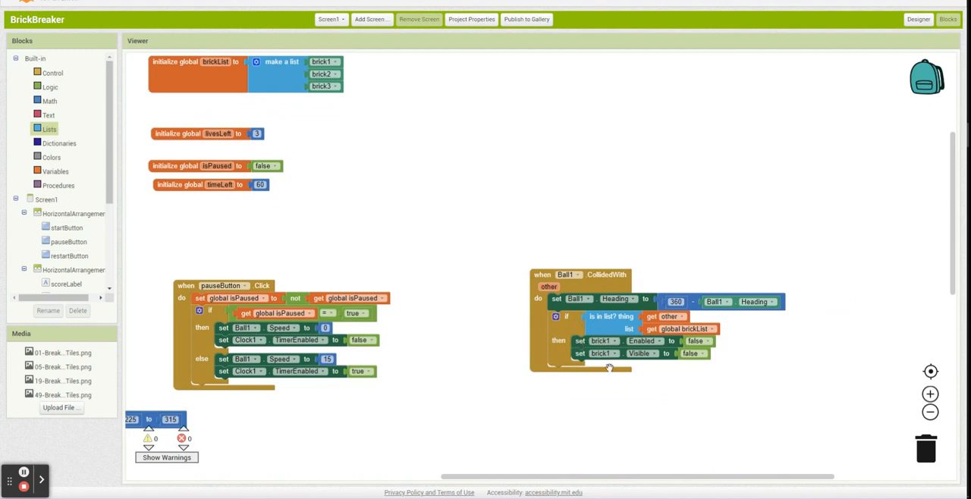
mouse_move(841, 409)
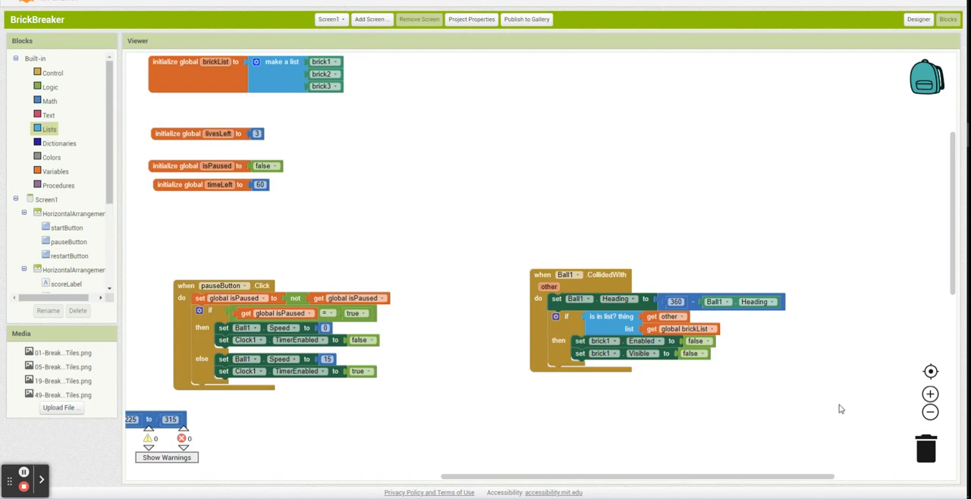
mouse_move(661, 444)
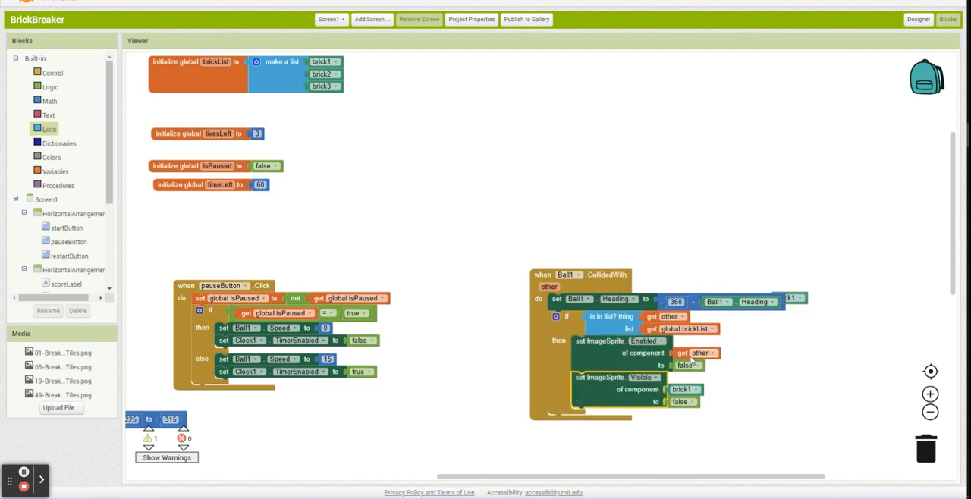
Step: Plug 'get other' into the generic ImageSprite setters so the hit brick is disabled and hidden
left_click(698, 389)
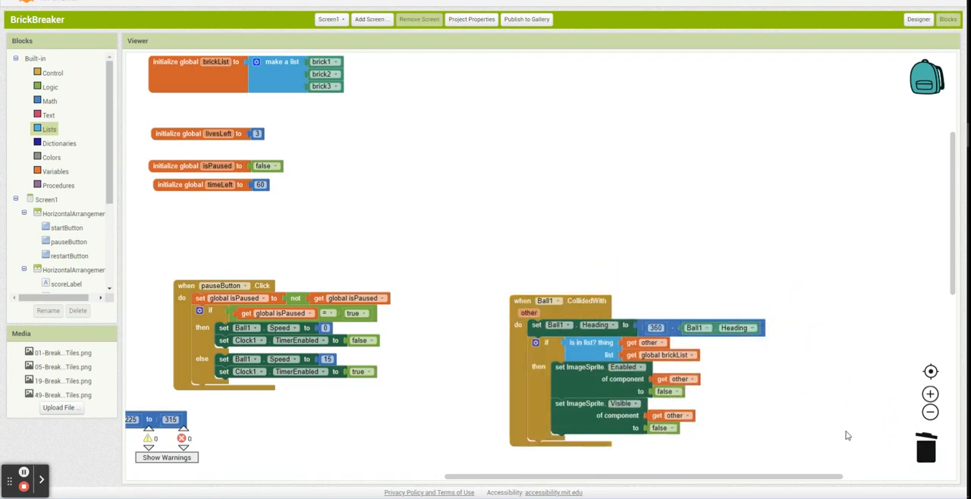
scroll("down", 3)
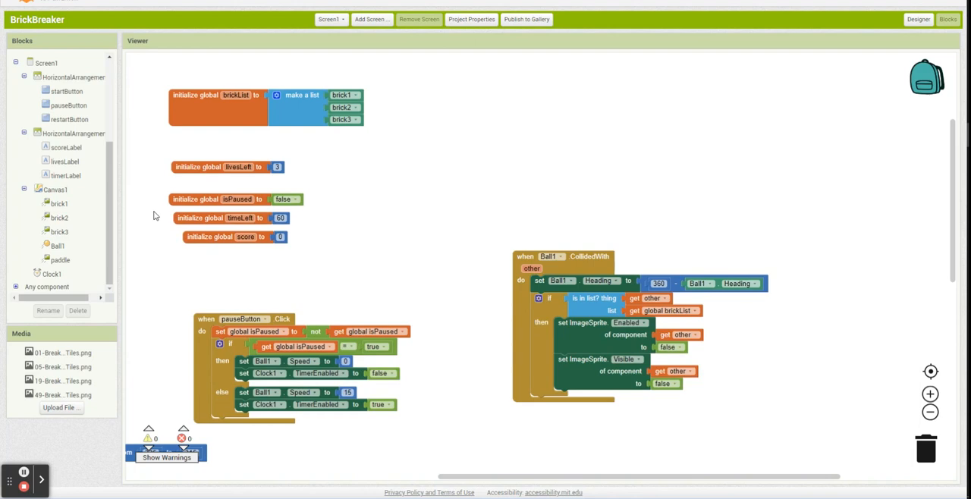
Step: Set score to score + 1 and scoreLabel.Text to join 'Score:' with score
left_click(501, 309)
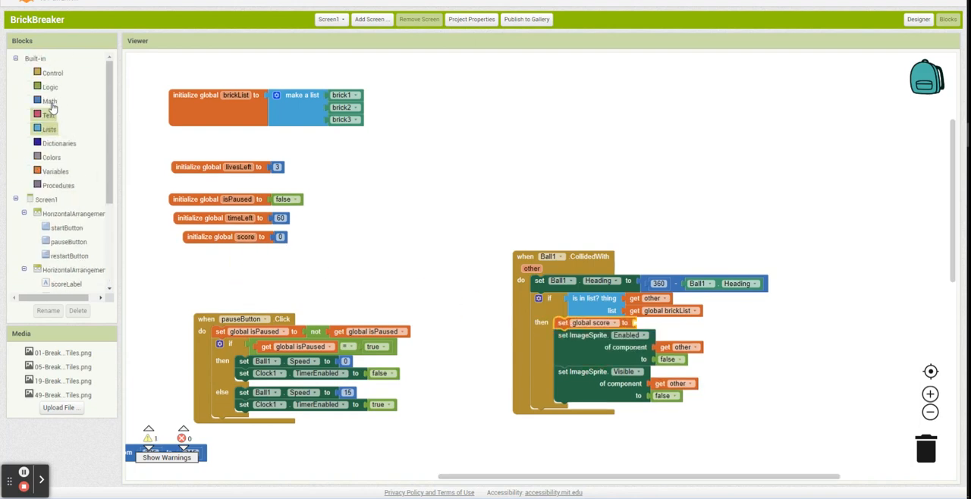
left_click(49, 101)
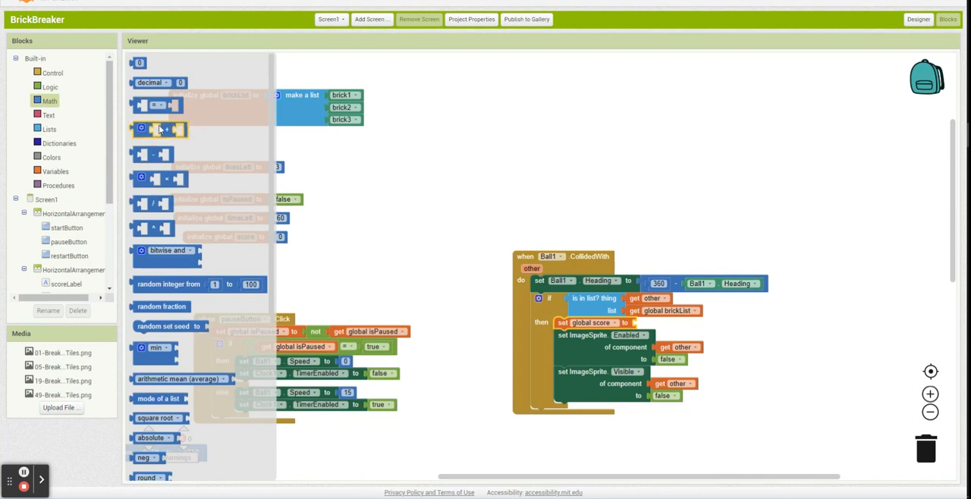
right_click(659, 283)
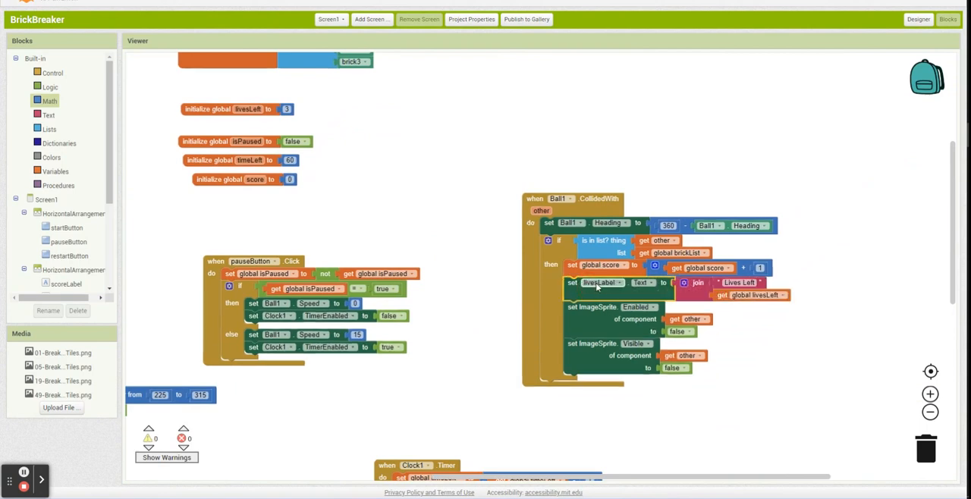
left_click(759, 295)
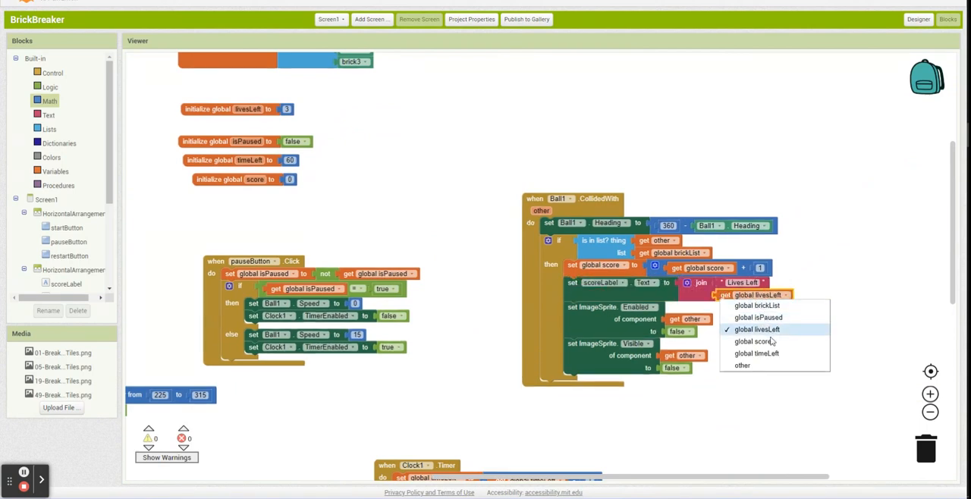
left_click(754, 341)
type("Score:")
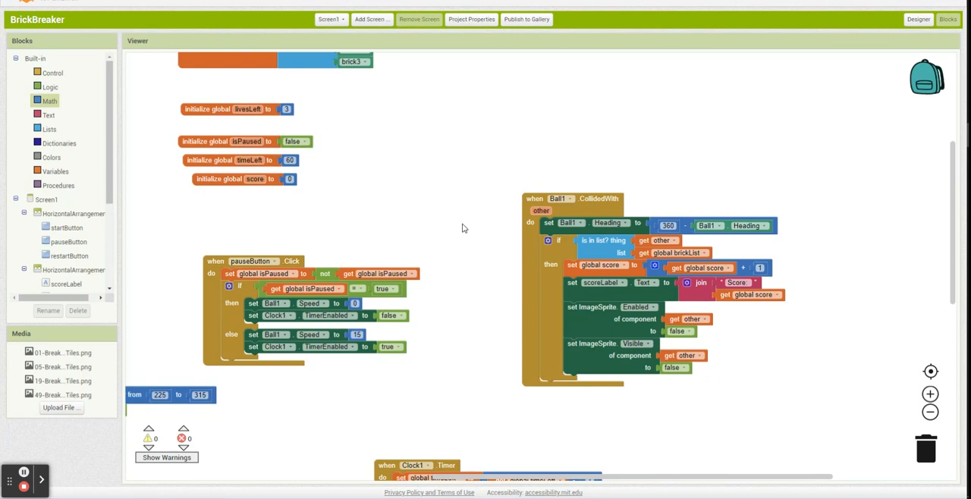
mouse_move(225, 185)
type("brickL")
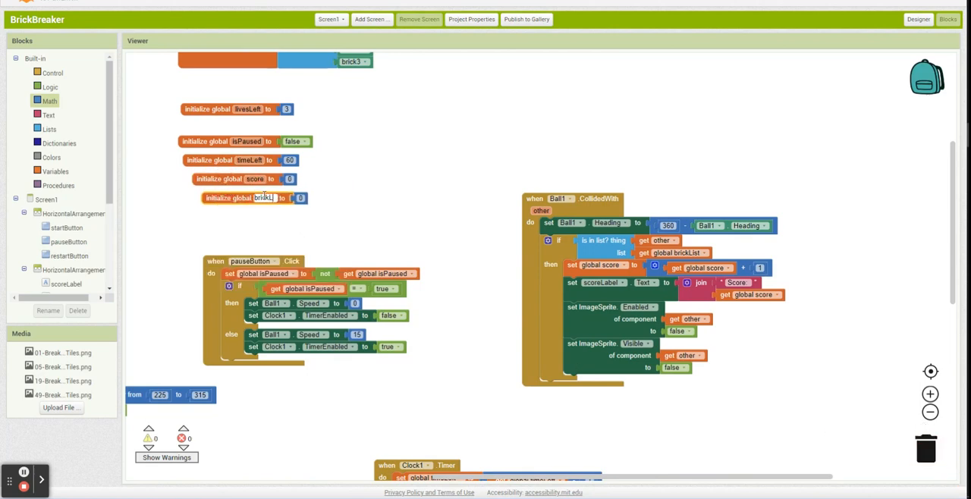
Step: Name the new global variable bricksLeft with an initial value of 0
left_click(264, 198)
type("sLeft")
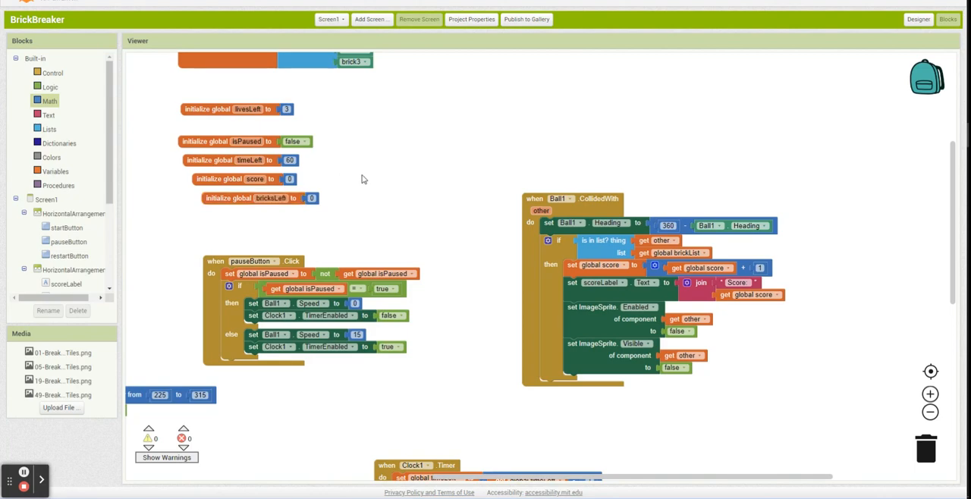
scroll("down", 3)
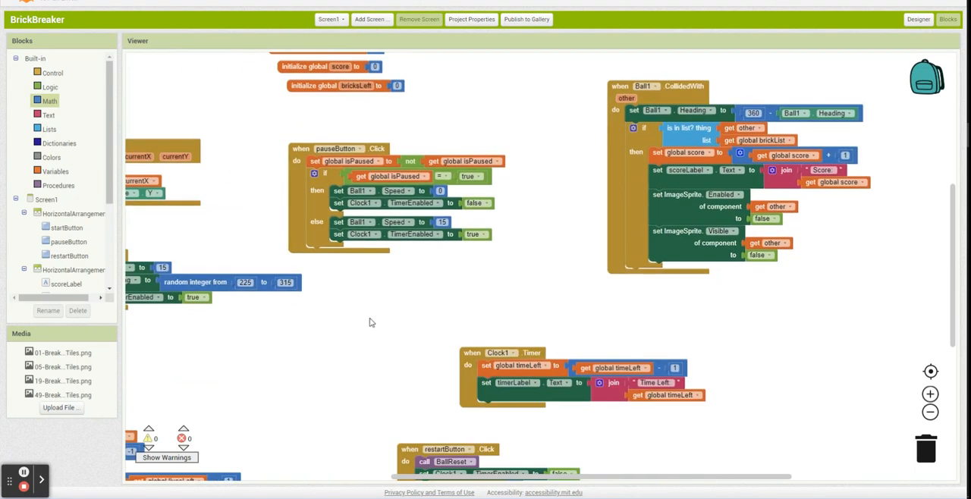
scroll("down", 3)
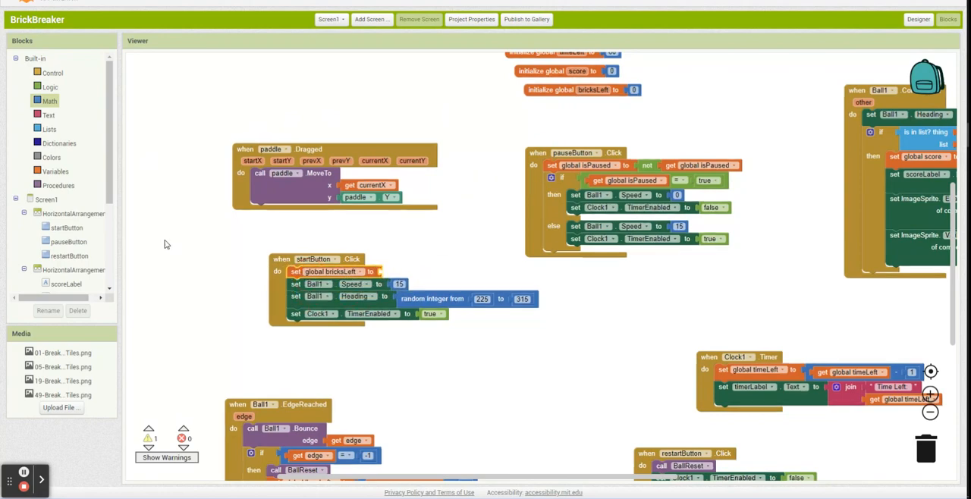
Step: Set bricksLeft to the length of brickList in startButton.Click
left_click(50, 100)
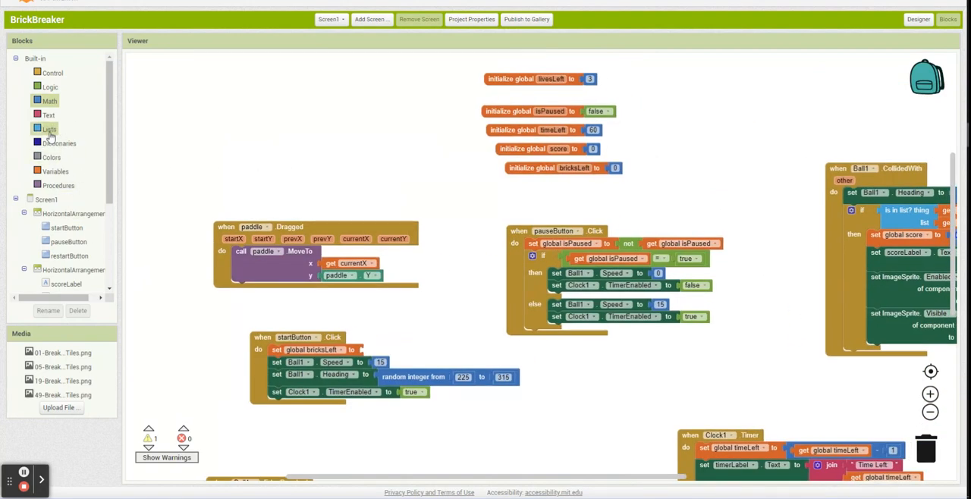
left_click(48, 128)
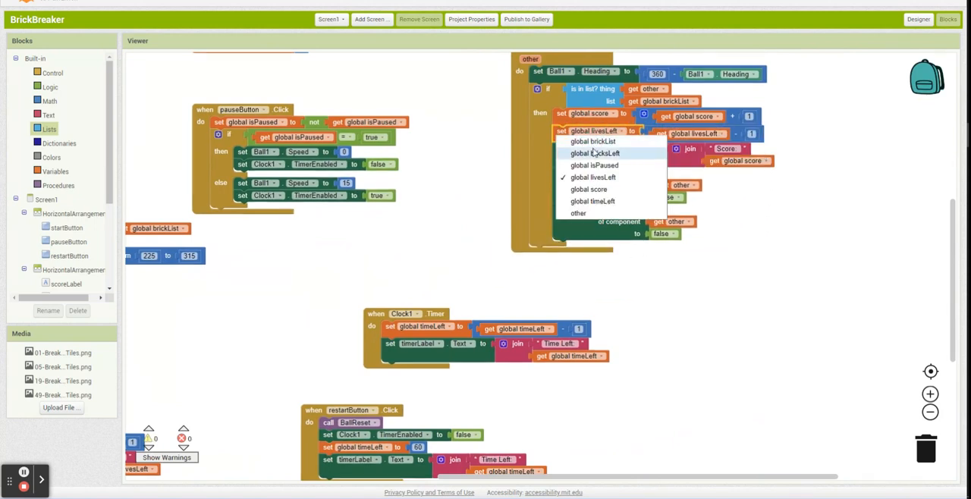
Step: Change the duplicated minus-one setter to decrement bricksLeft
left_click(593, 142)
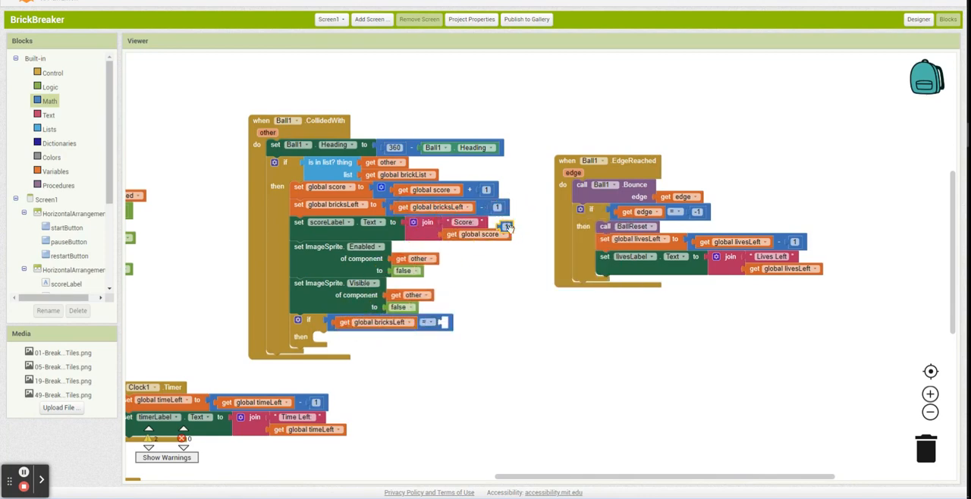
Step: Make the bricksLeft check compare ≤ 0, then duplicate the if block for the lives check
left_click(429, 321)
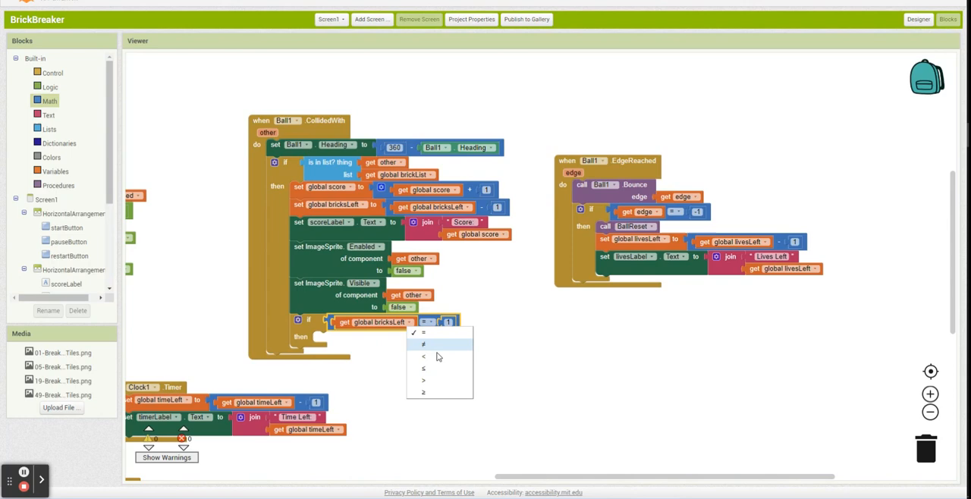
left_click(423, 368)
type("0")
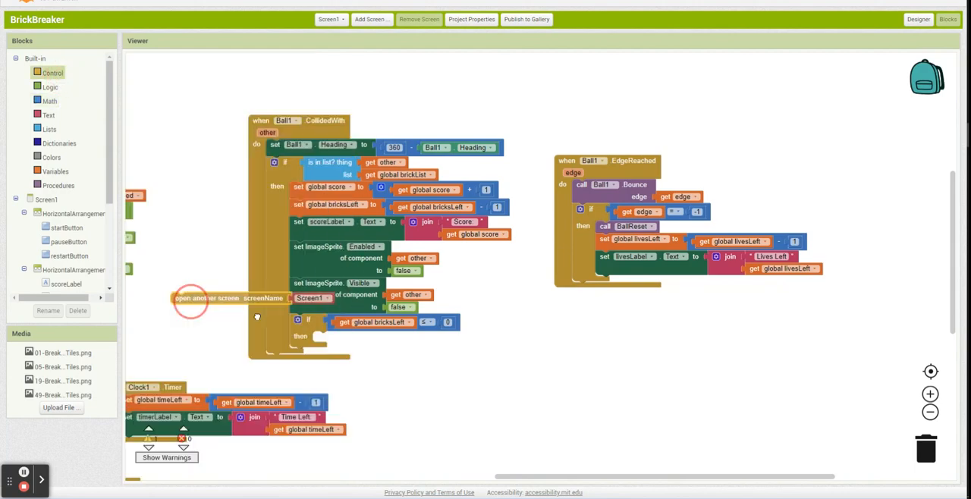
right_click(424, 319)
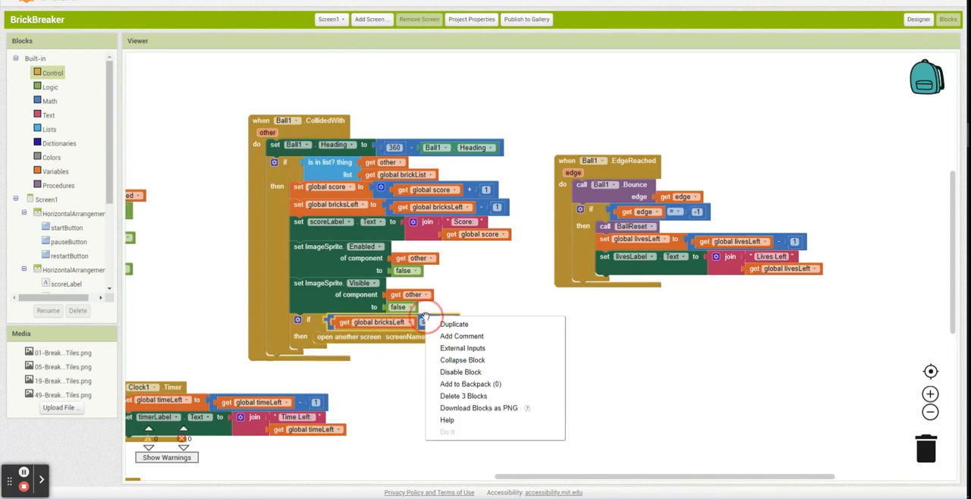
left_click(464, 396)
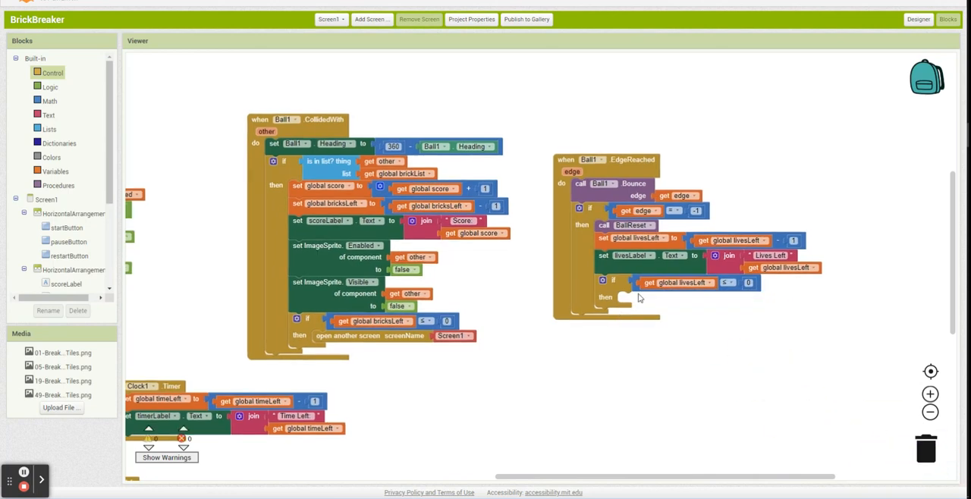
mouse_move(642, 302)
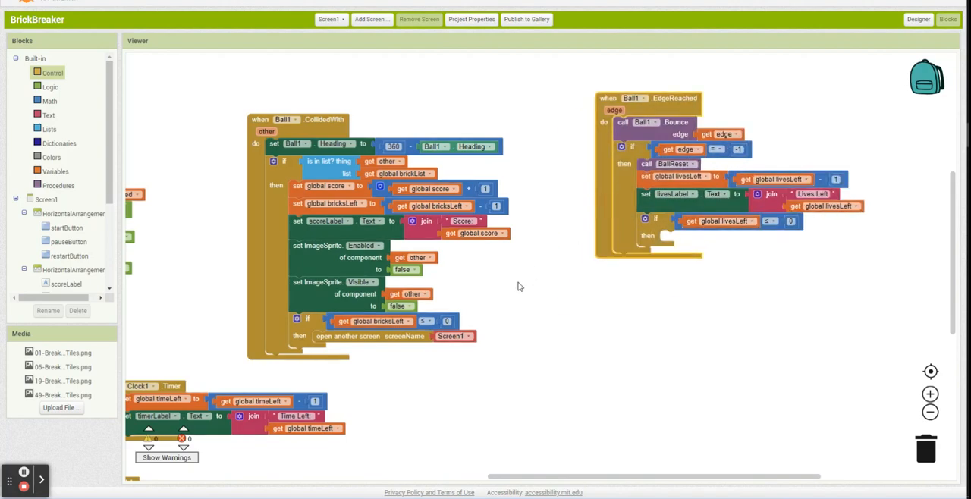
mouse_move(500, 368)
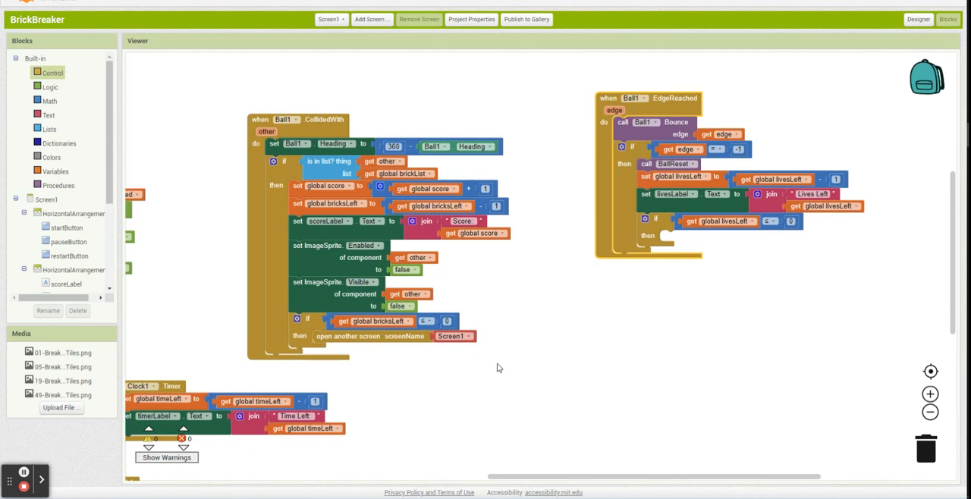
mouse_move(484, 368)
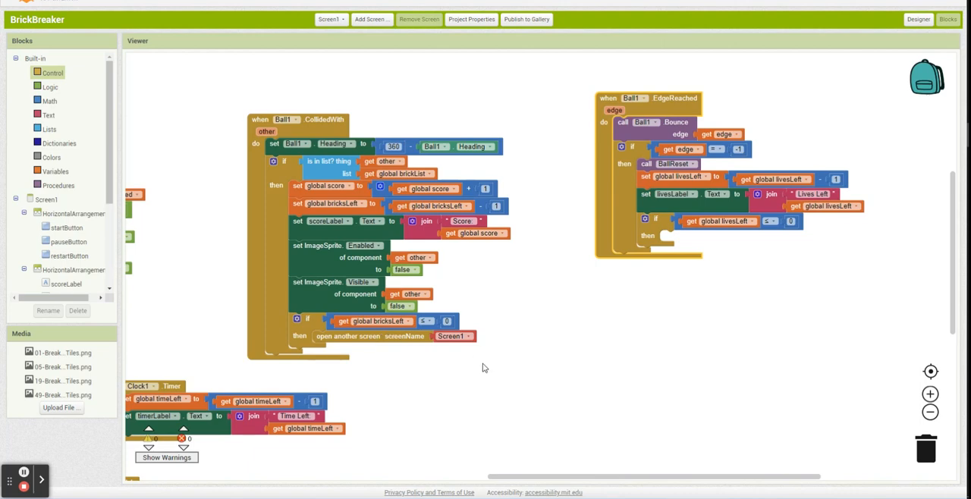
mouse_move(310, 277)
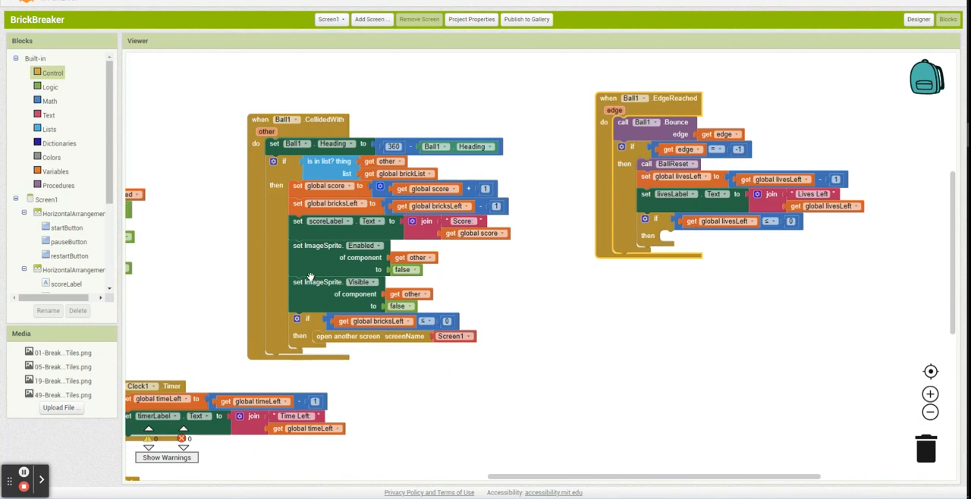
mouse_move(506, 314)
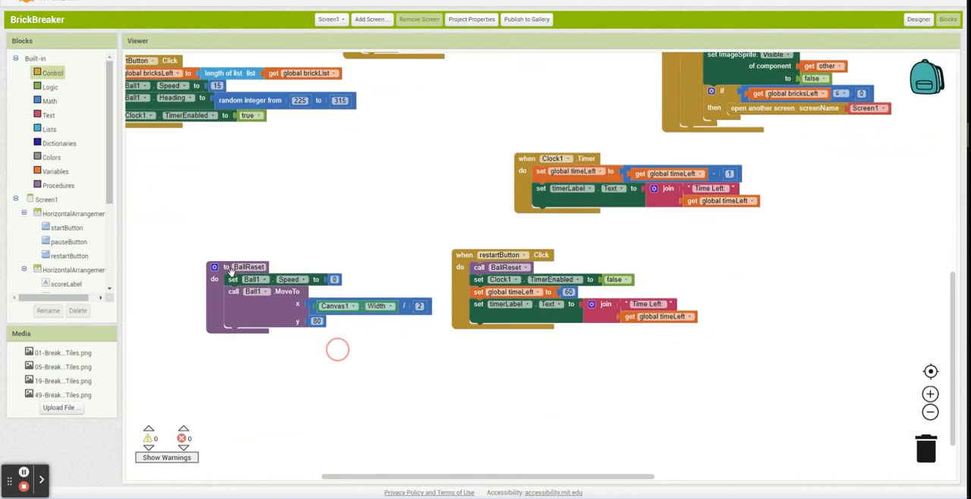
Step: Loop brick over global brickList, setting each brick's Enabled and Visible to true
left_click(52, 72)
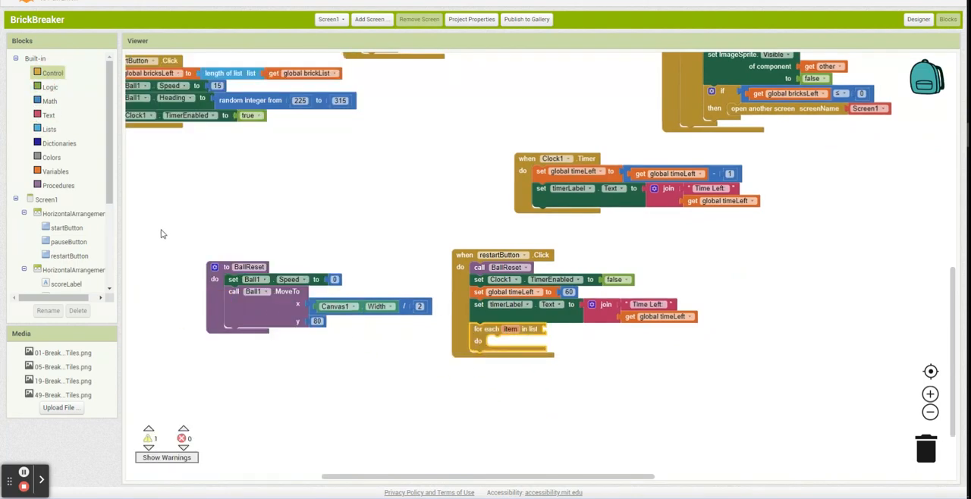
left_click(55, 170)
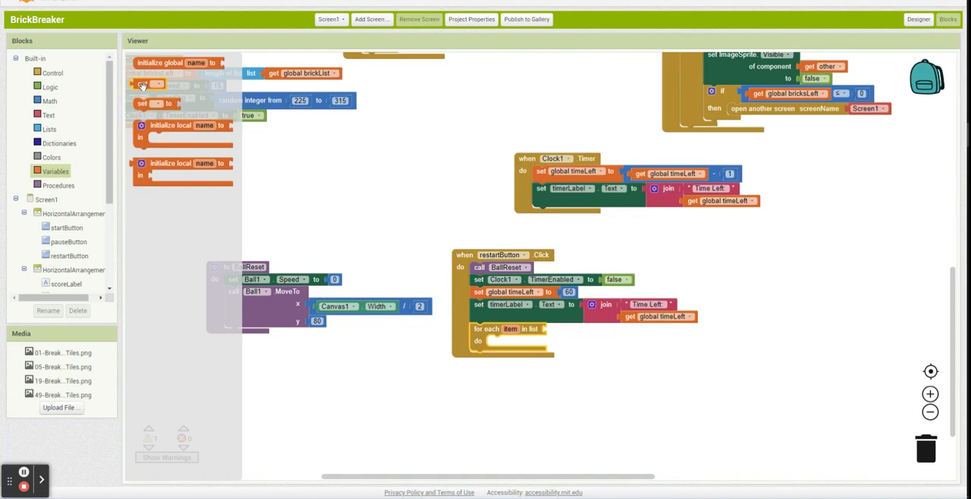
left_click(581, 329)
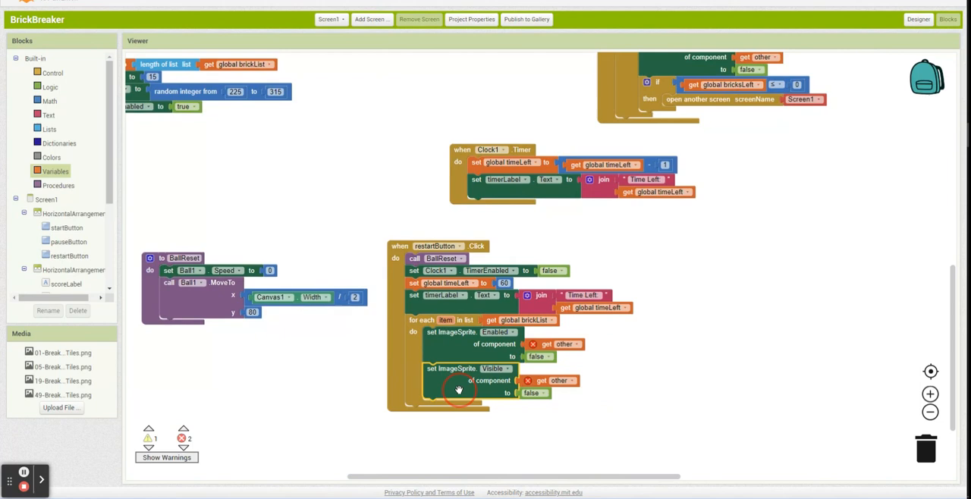
left_click(539, 357)
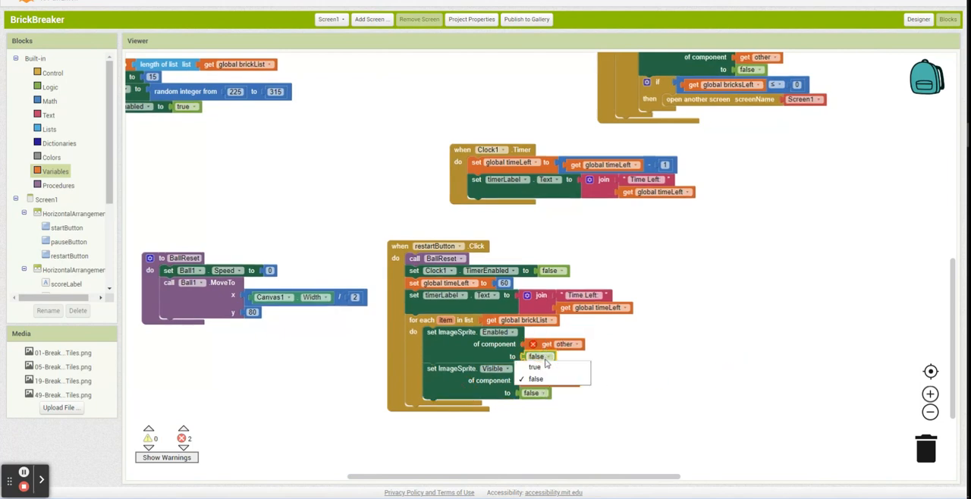
left_click(534, 367)
type("brick")
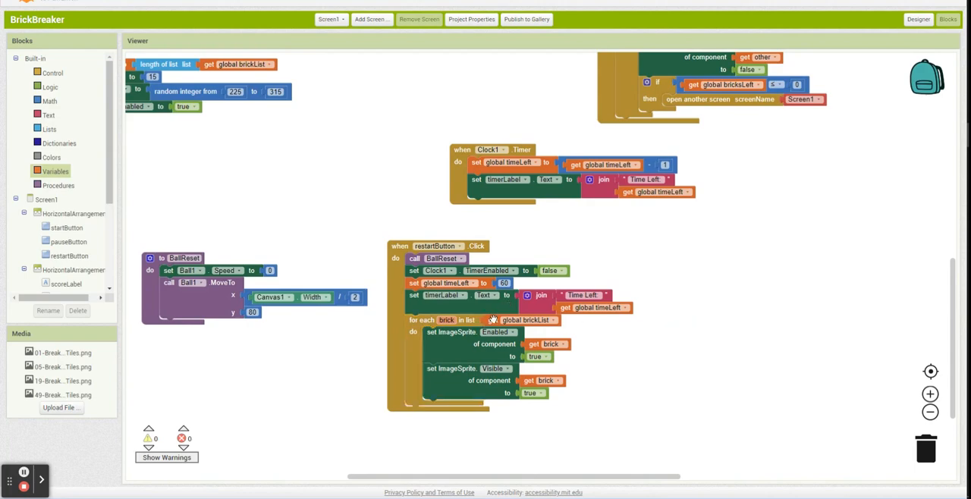
left_click(929, 413)
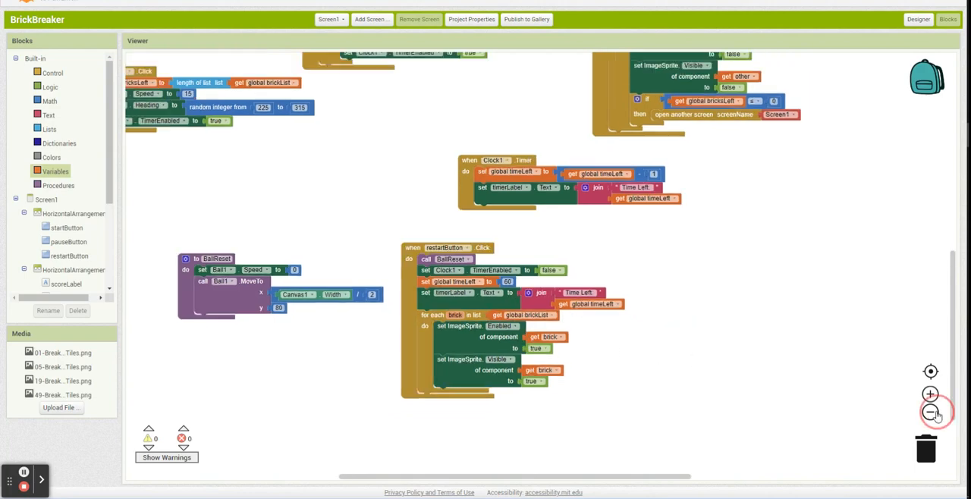
Step: In restartButton.Click, set global score to 0 and show 'Score:' plus score in scoreLabel
left_click(930, 412)
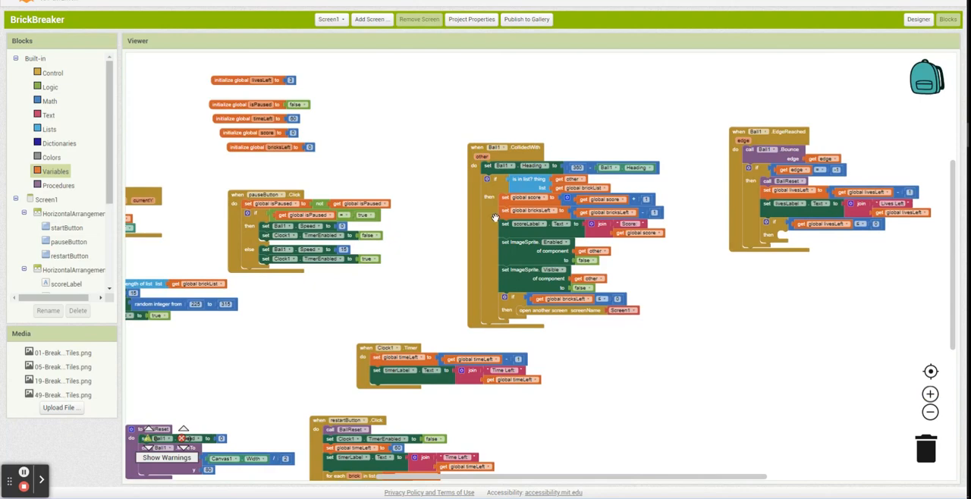
scroll("down", 3)
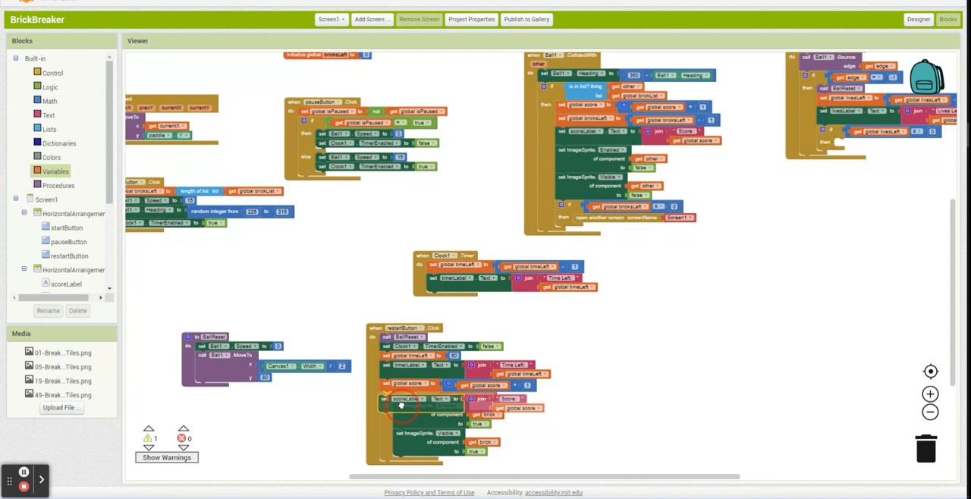
scroll("down", 3)
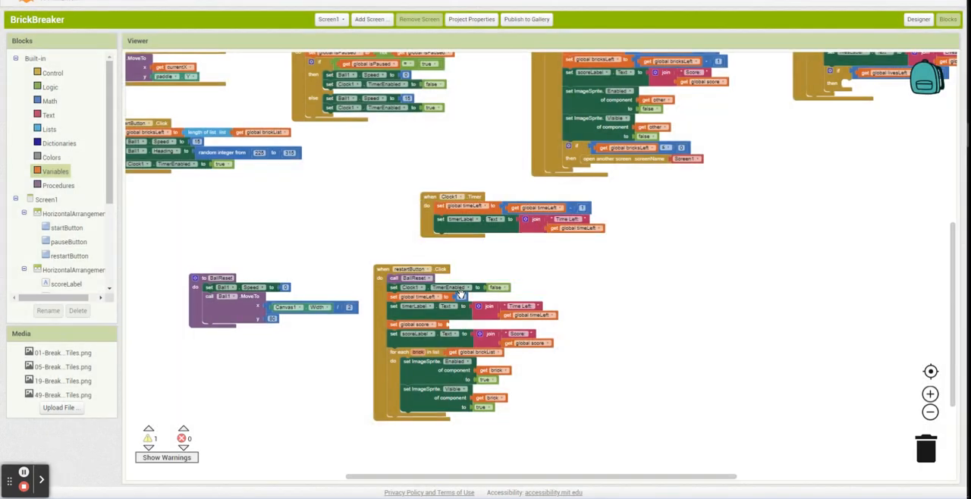
left_click(456, 325)
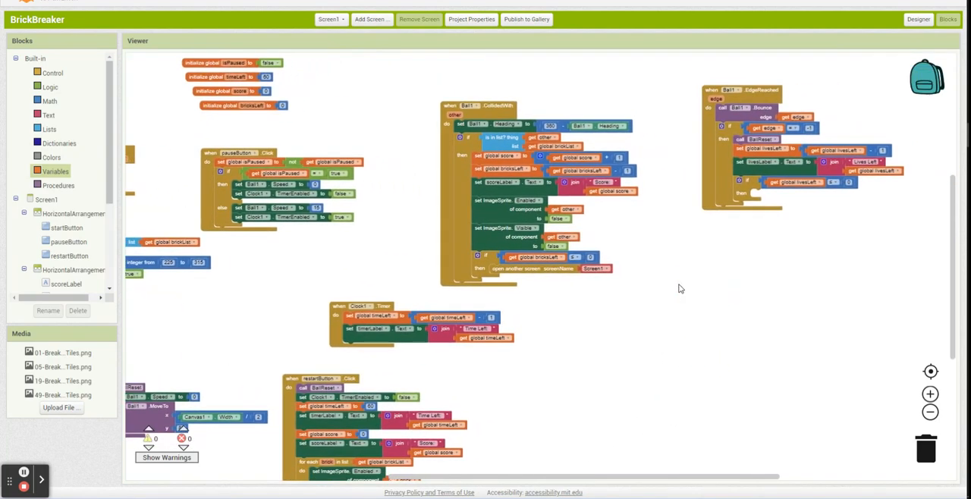
mouse_move(643, 351)
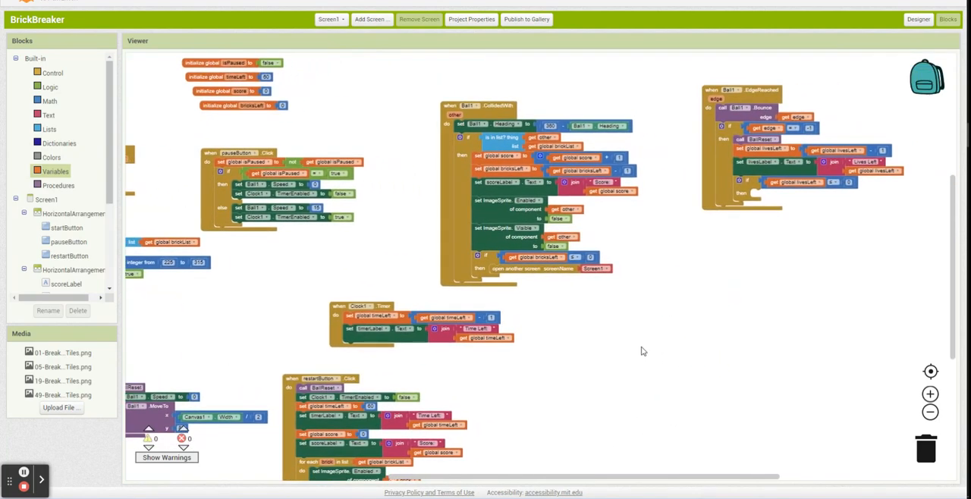
scroll("down", 3)
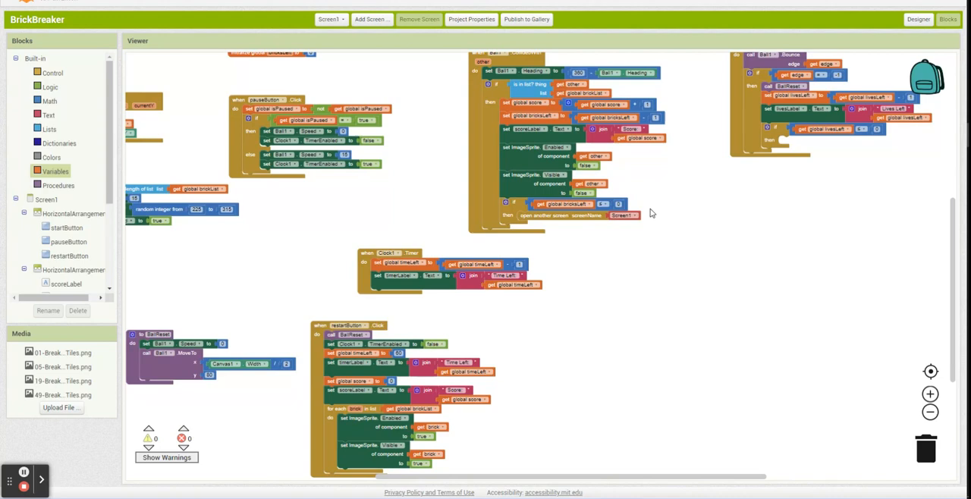
Step: In the Designer, add a new screen keeping the default name Screen2
left_click(918, 19)
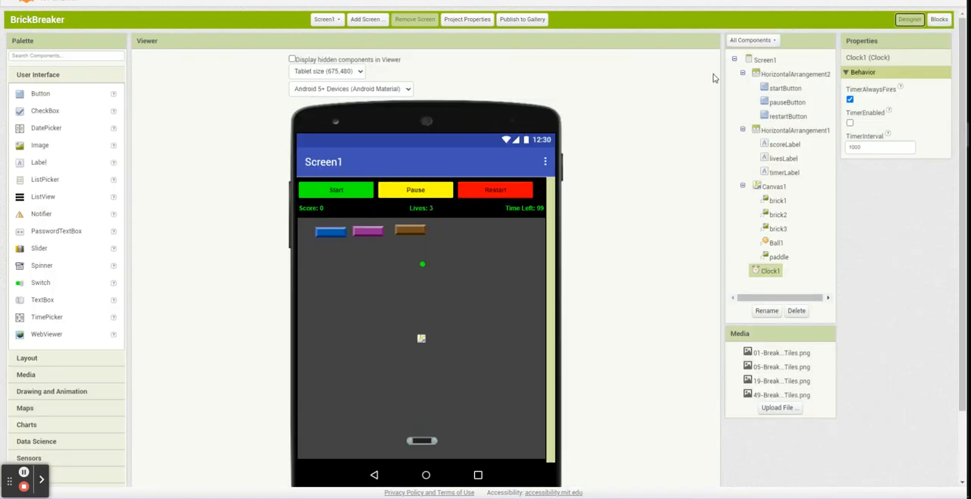
mouse_move(373, 28)
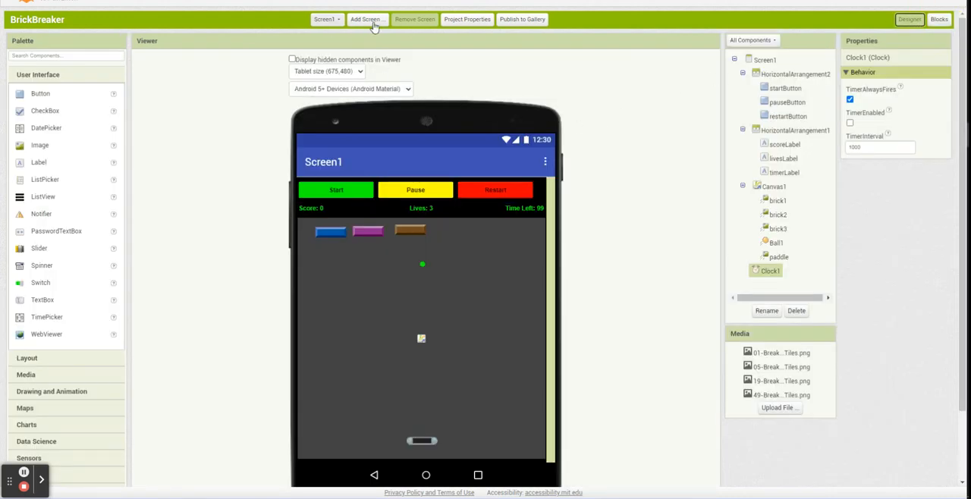
left_click(367, 19)
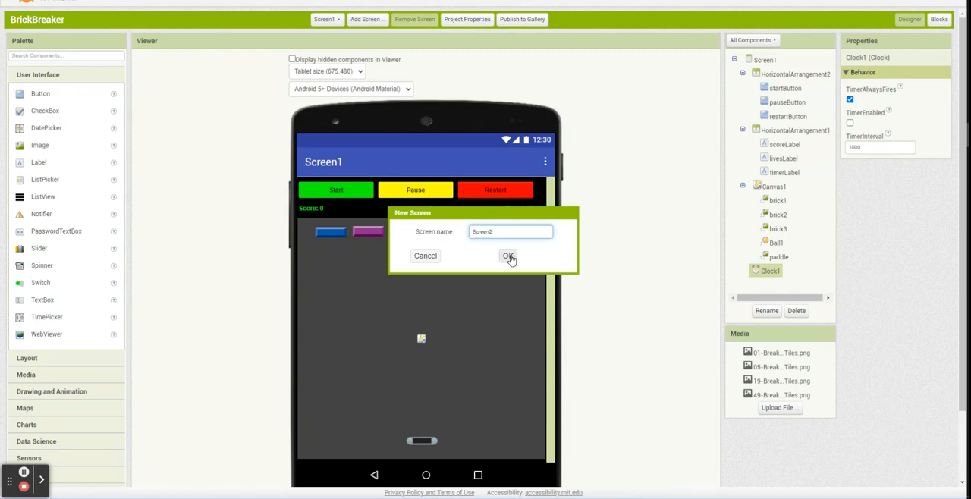
left_click(508, 256)
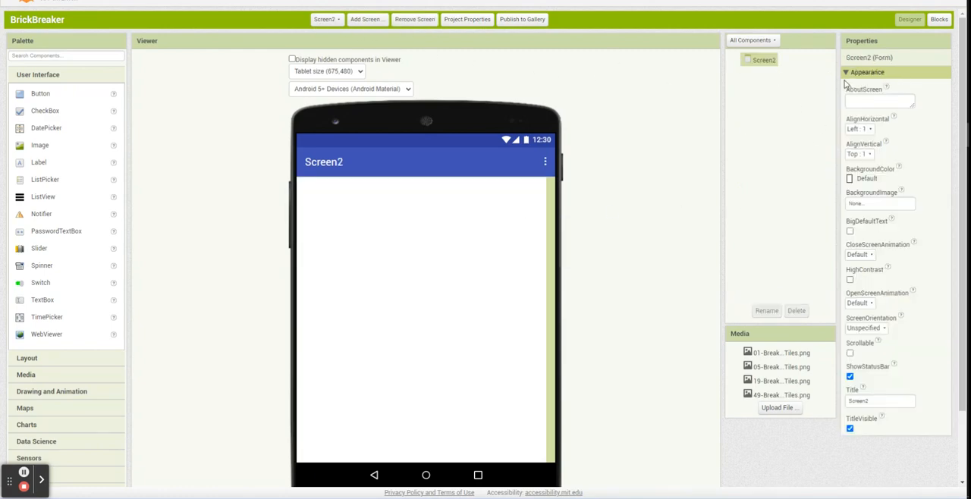
Step: View Screen1's properties, then switch the designer to Screen2
left_click(325, 19)
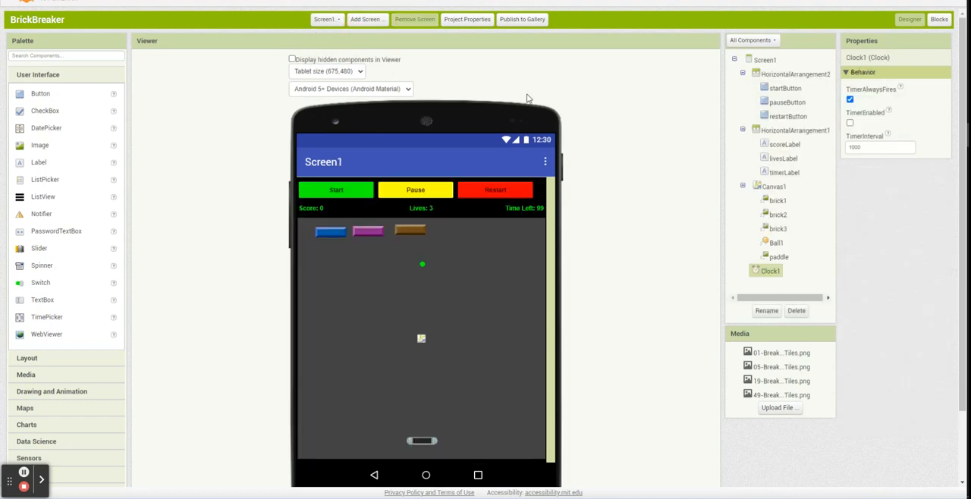
left_click(768, 59)
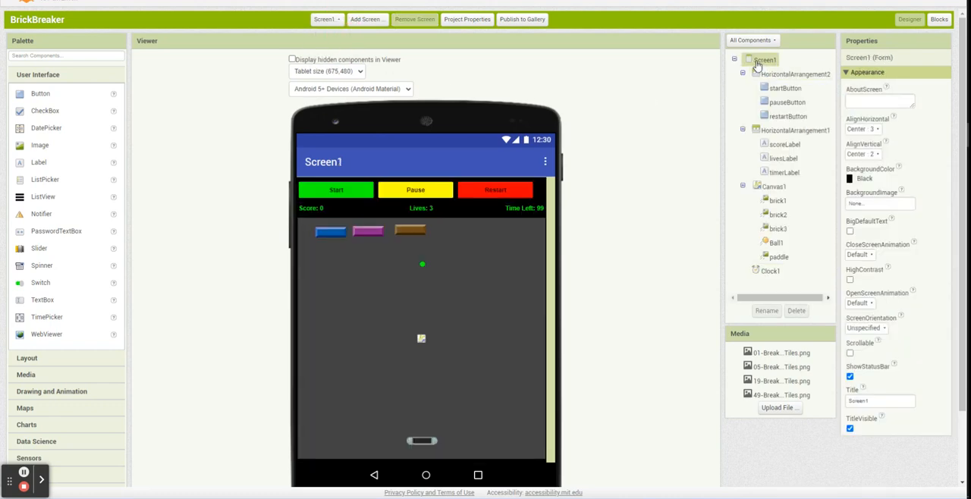
left_click(325, 19)
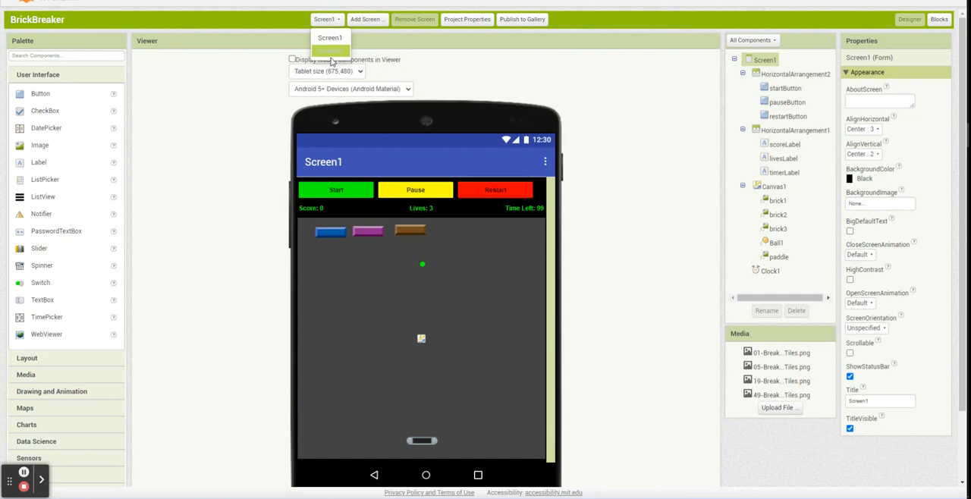
left_click(330, 37)
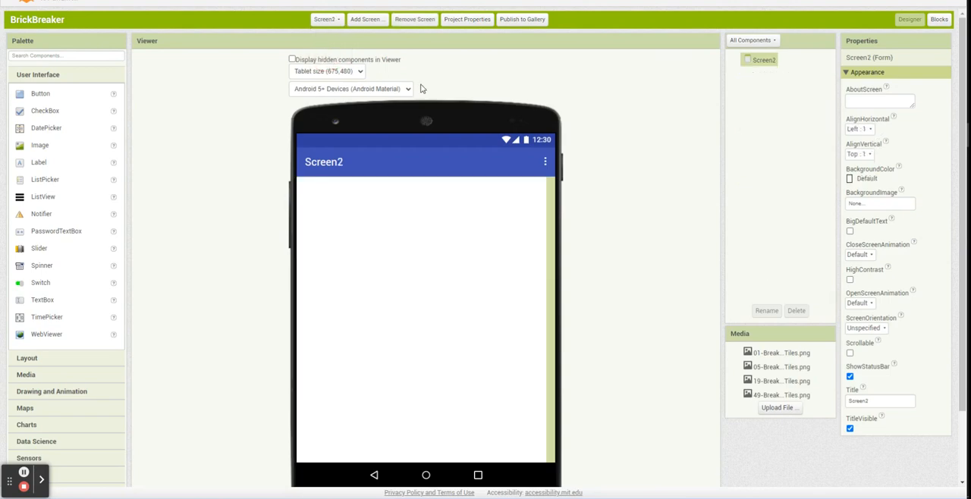
Step: In Screen2's blocks, initialize global score to 0, then return to the Designer
left_click(939, 19)
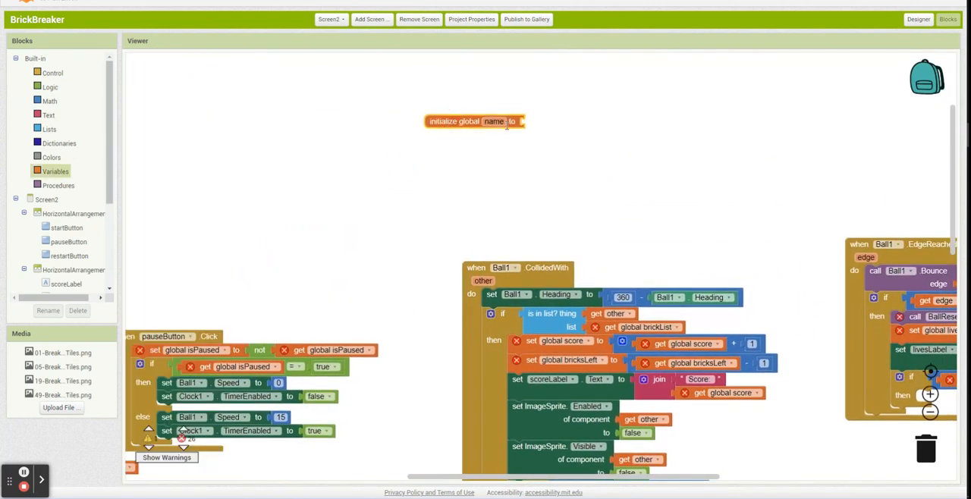
double_click(494, 122)
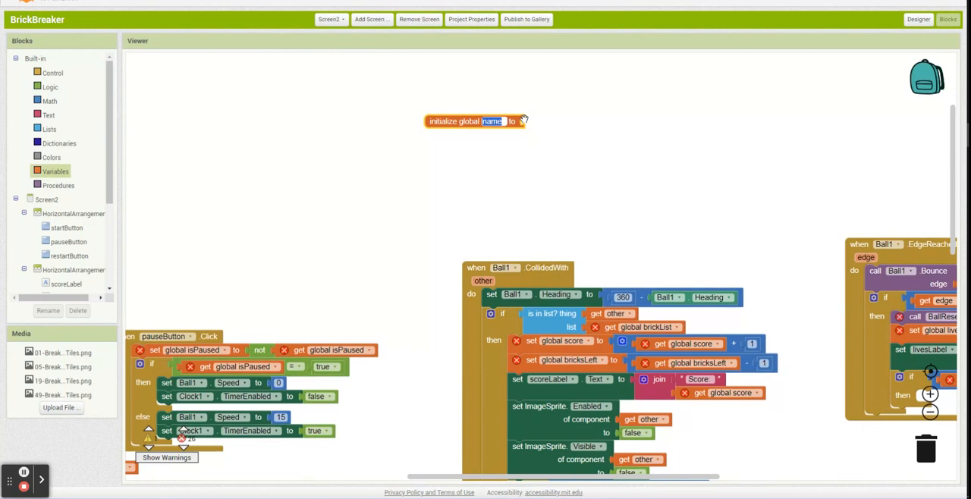
type("scd")
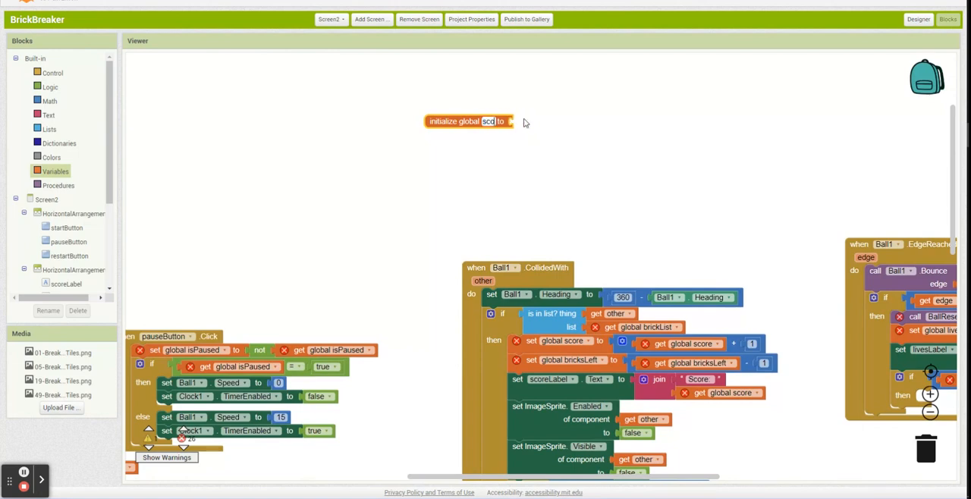
left_click(55, 171)
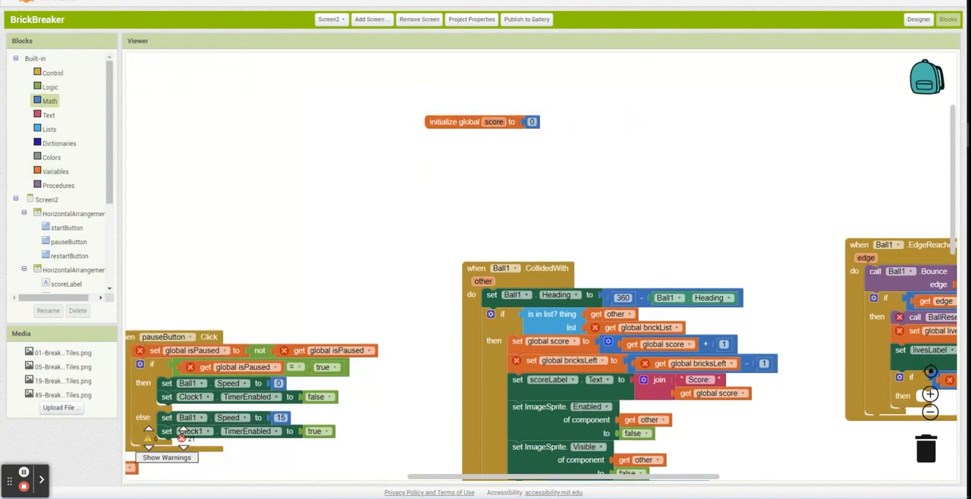
left_click(918, 19)
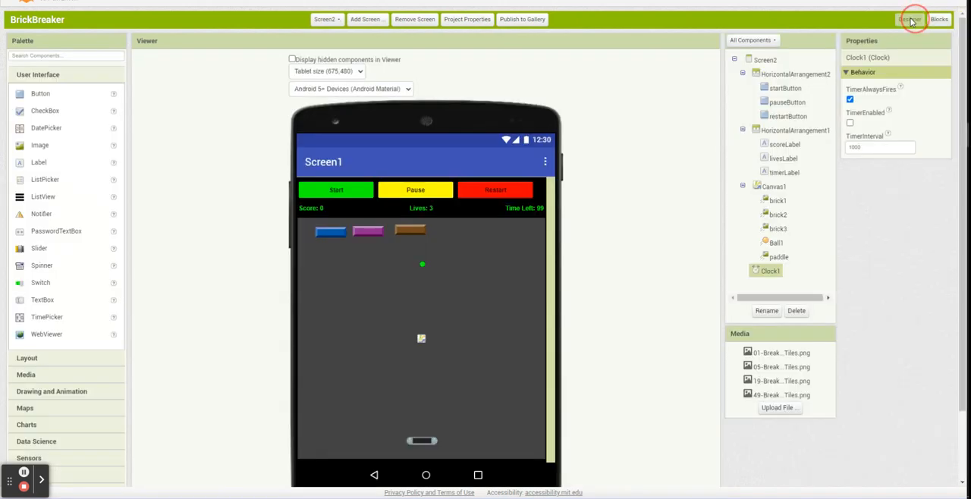
Step: In Screen1's Ball1.CollidedWith, change the open another screen target from Screen1 to Screen2
left_click(325, 19)
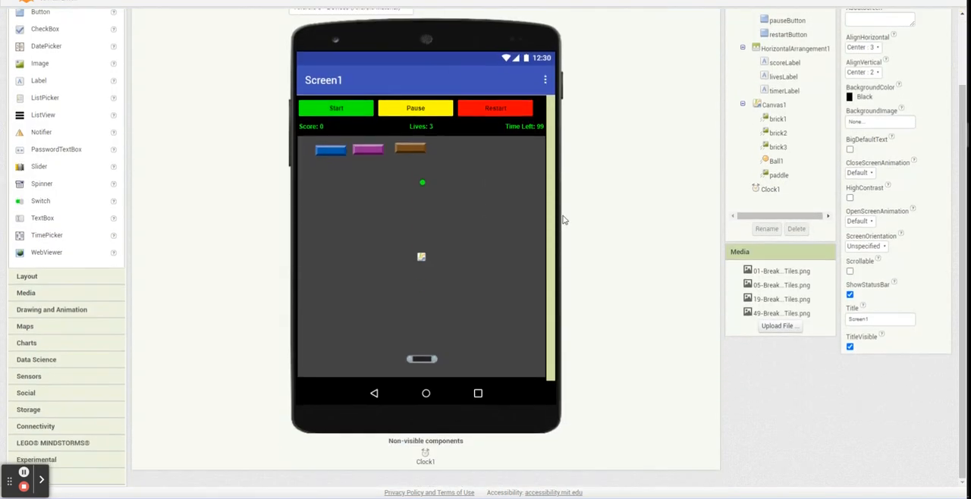
left_click(948, 19)
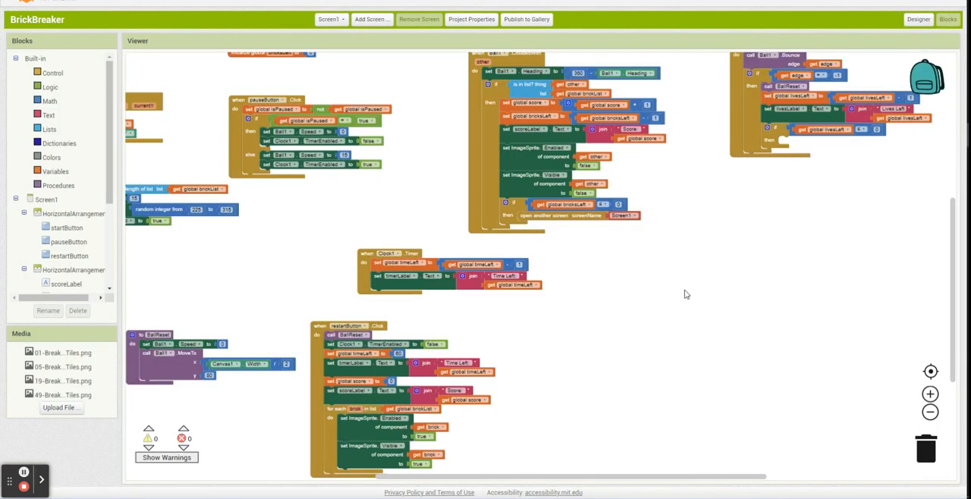
left_click(622, 216)
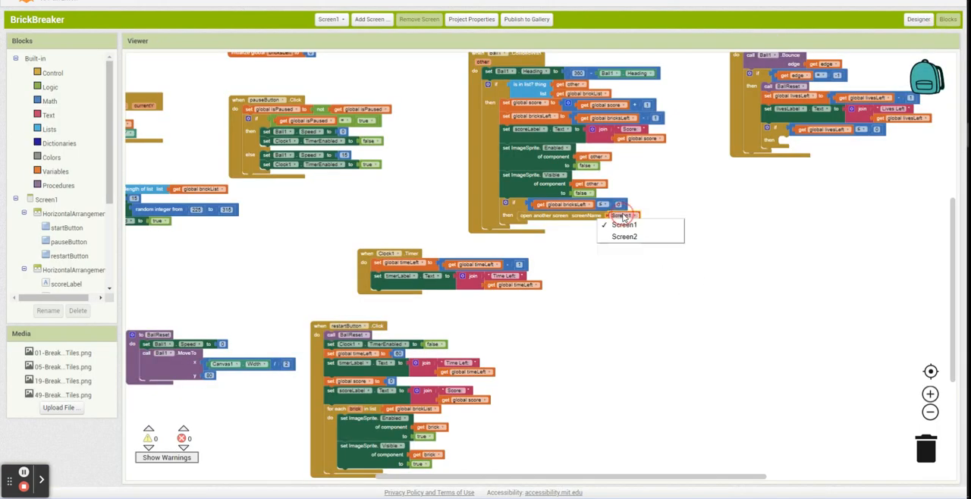
left_click(624, 236)
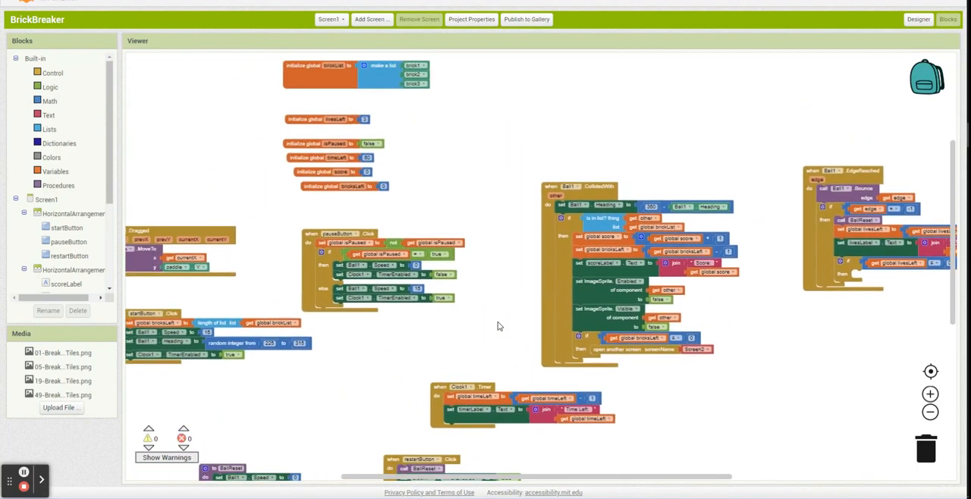
mouse_move(489, 321)
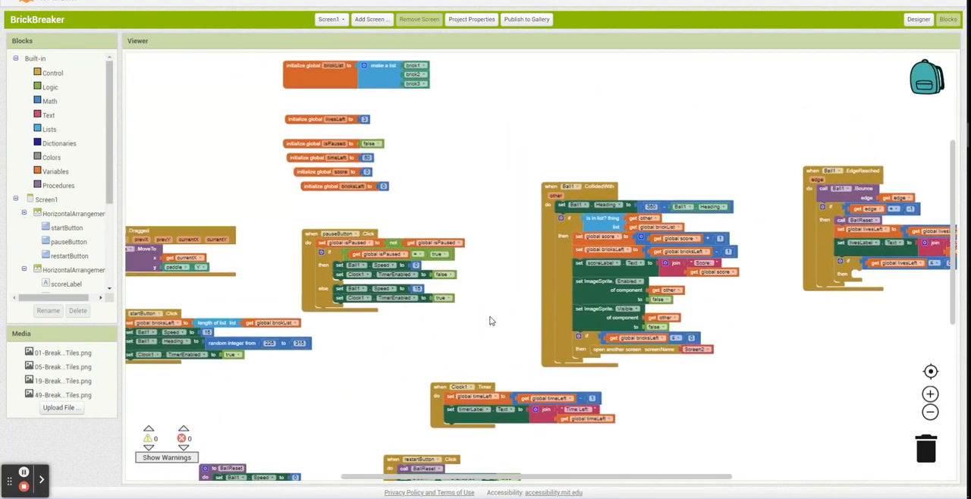